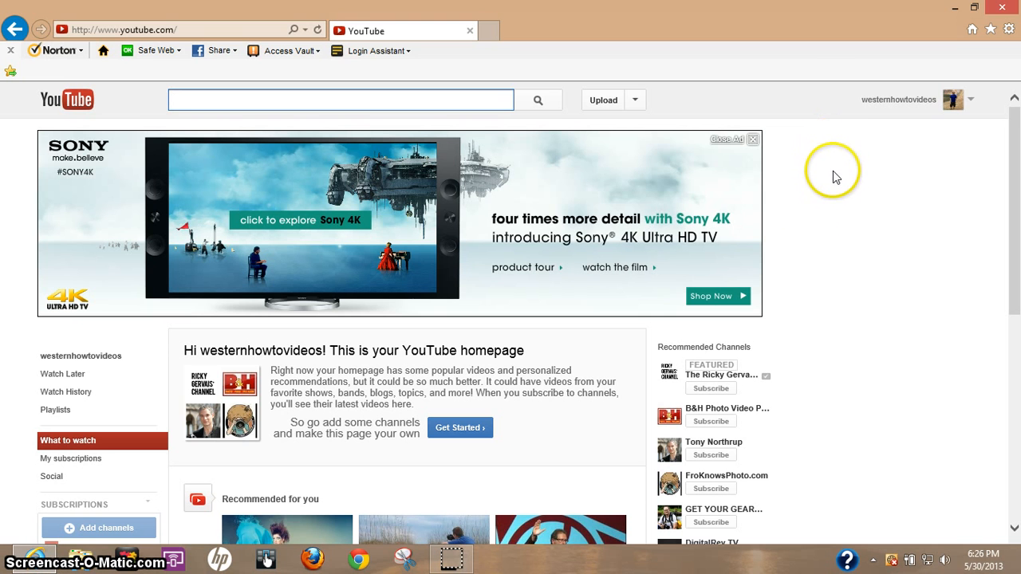
Open YouTube's upload page from the homepage's Upload button
click(341, 100)
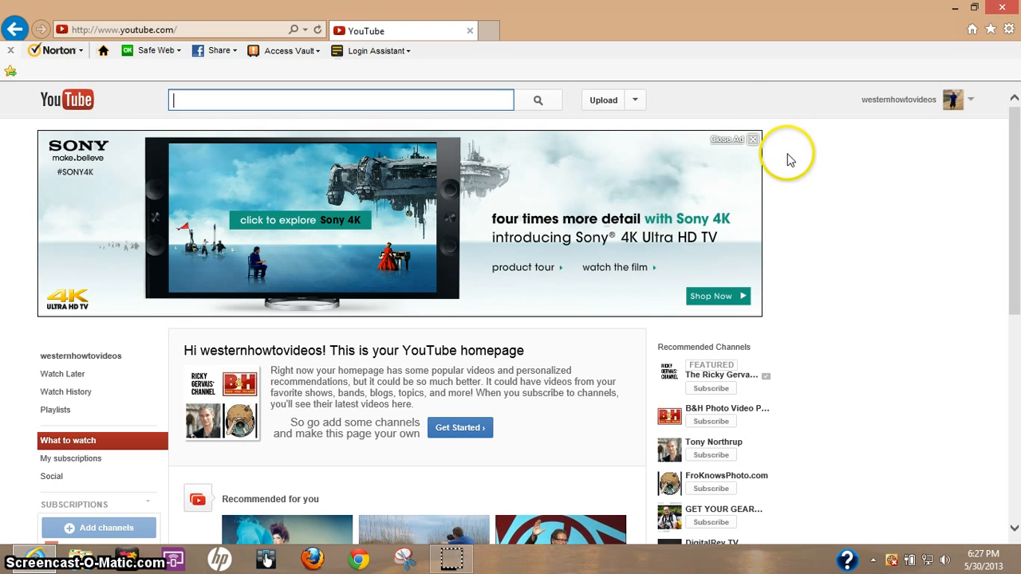
mouse_move(695, 118)
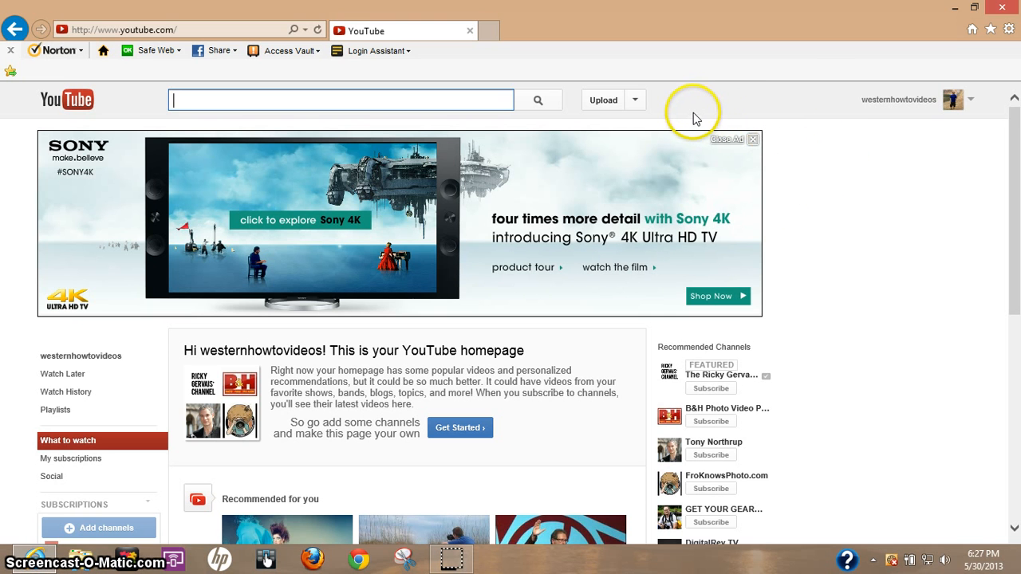
mouse_move(97, 36)
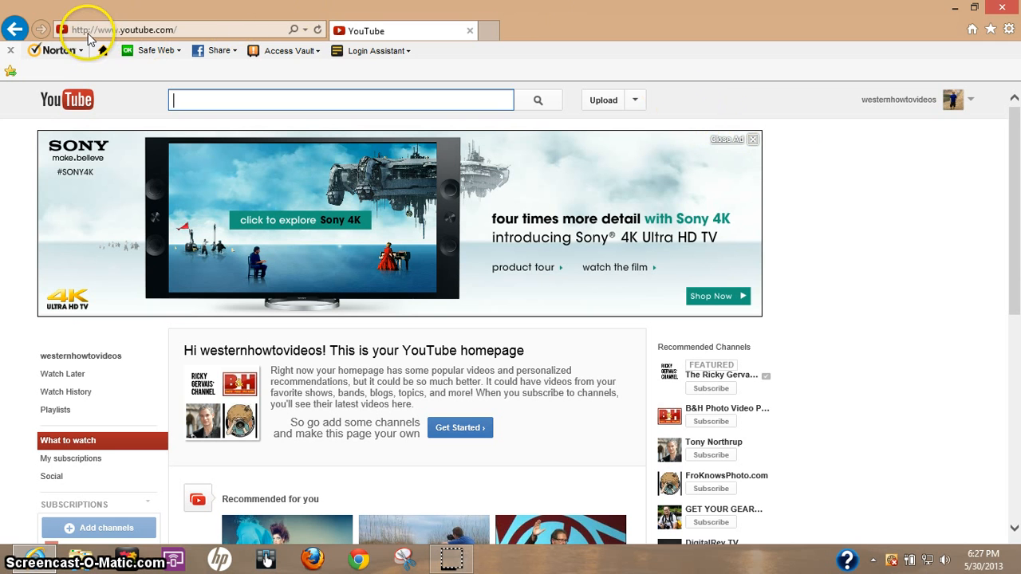
mouse_move(940, 97)
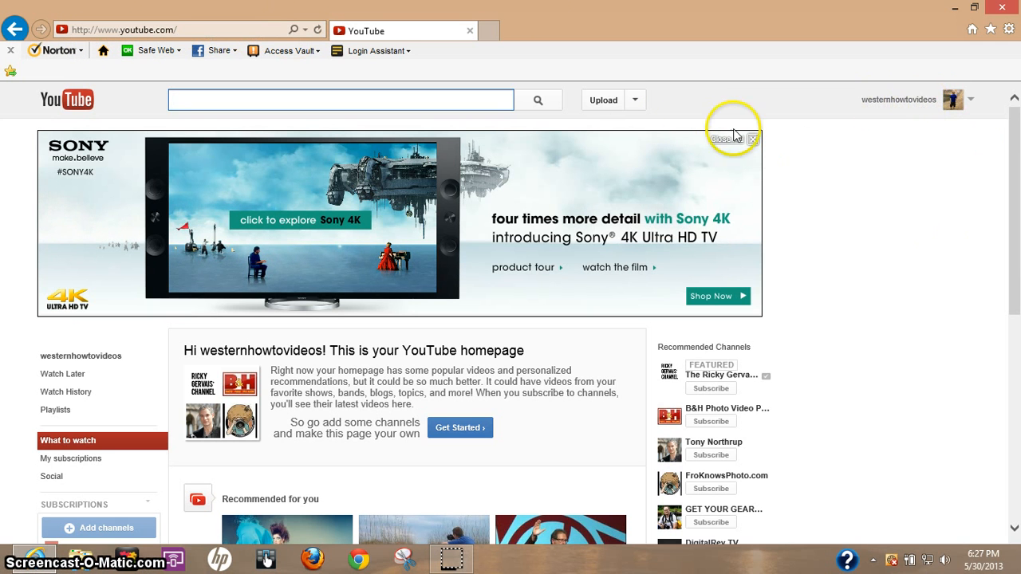
click(603, 99)
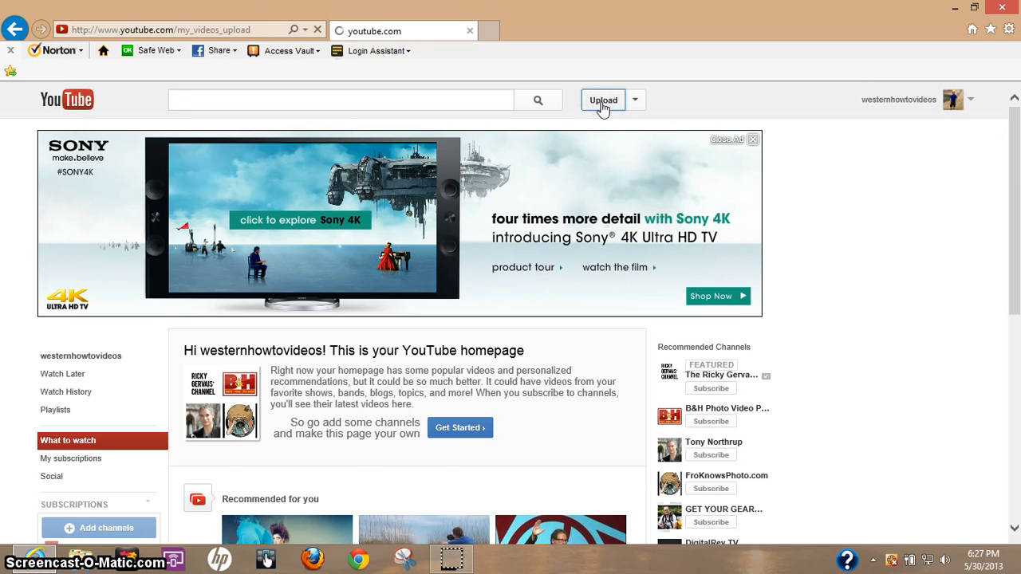
click(602, 100)
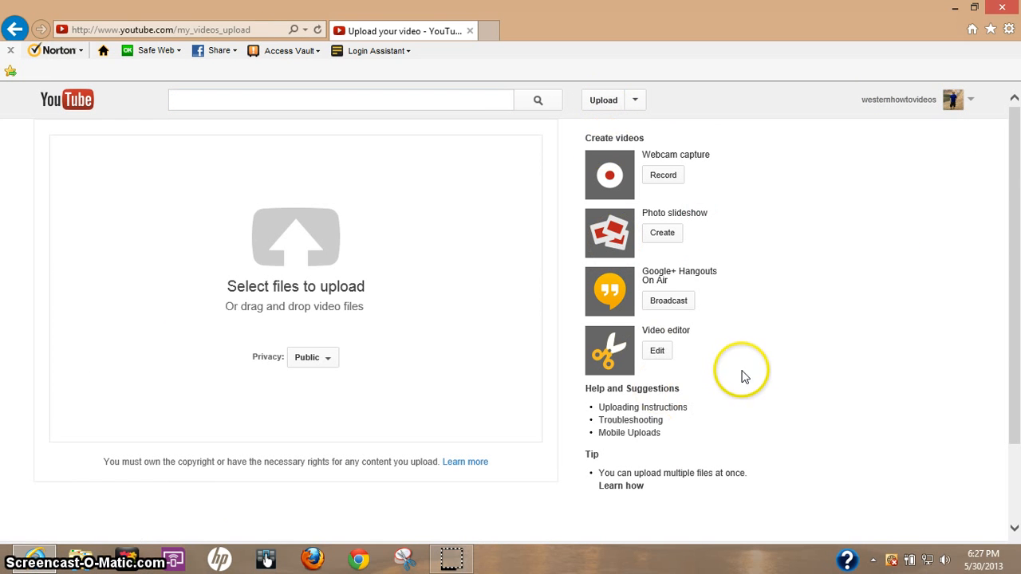
mouse_move(620, 352)
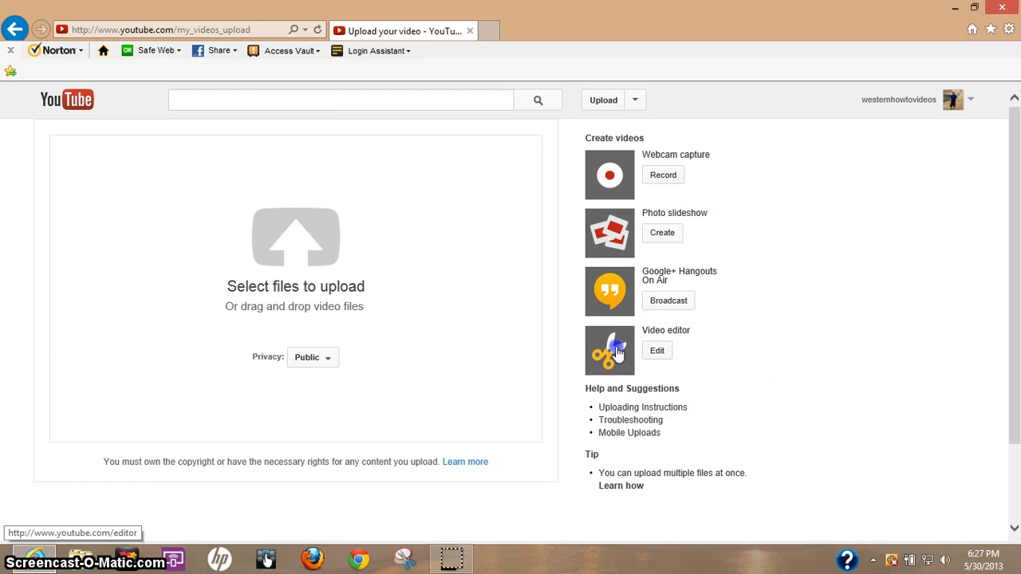
Open the Video editor and scroll through the My videos clips
click(656, 351)
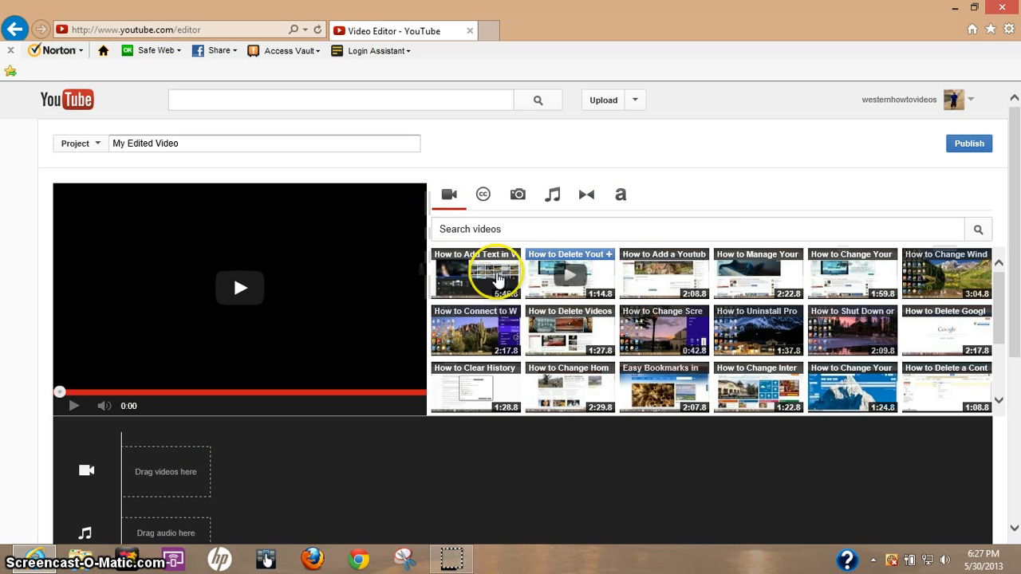
mouse_move(513, 389)
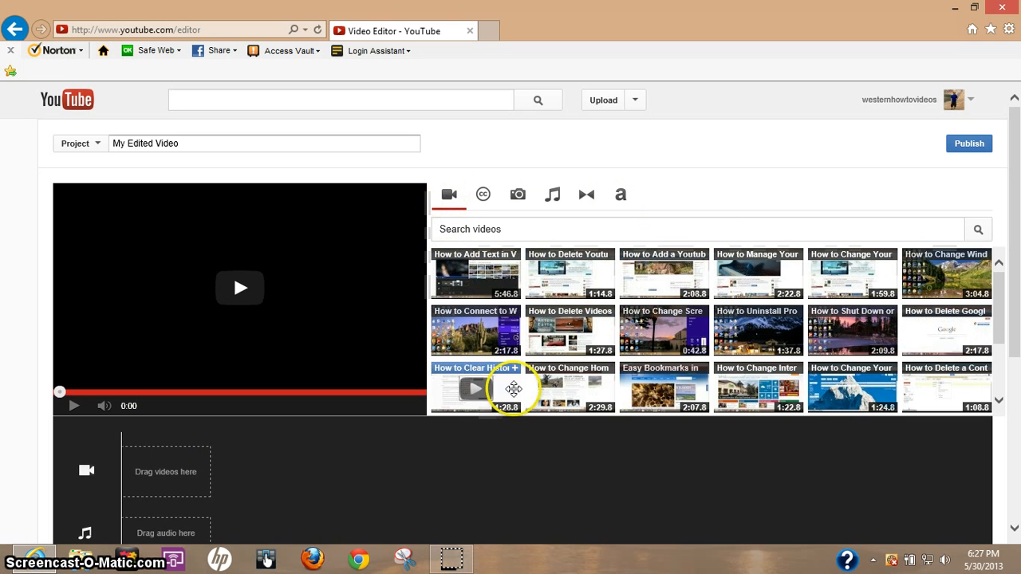
scroll(down, 3)
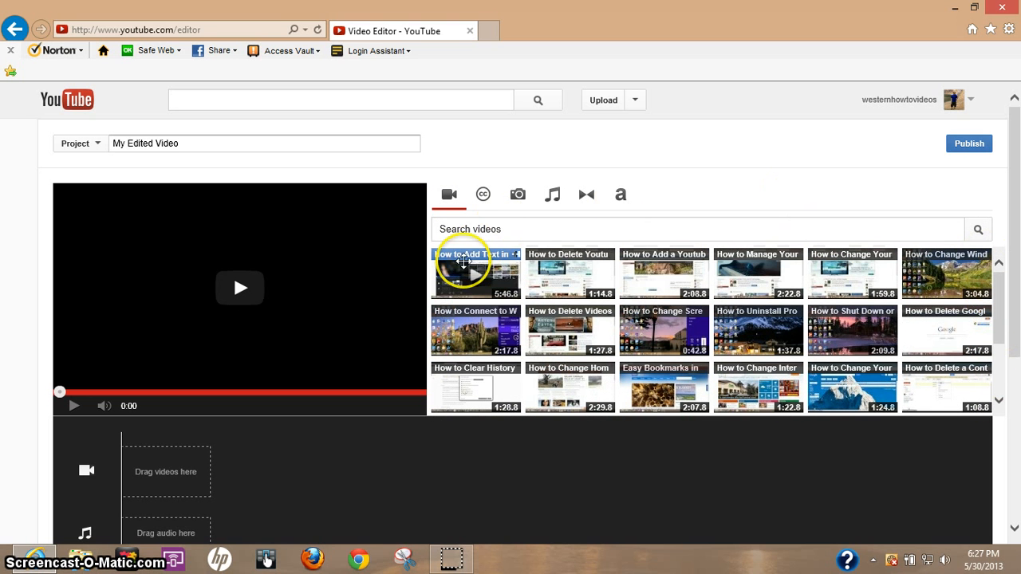
mouse_move(584, 281)
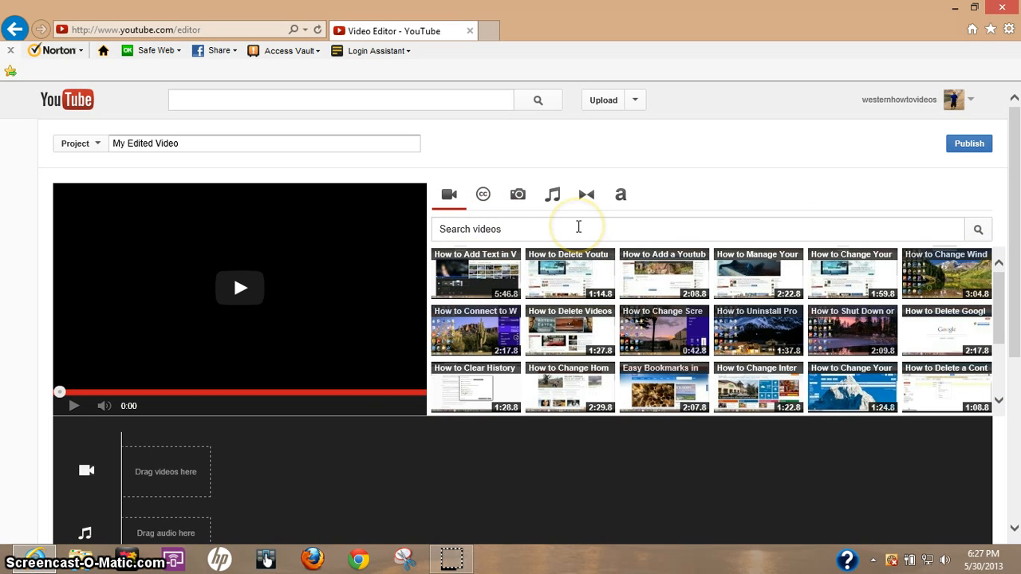
mouse_move(482, 320)
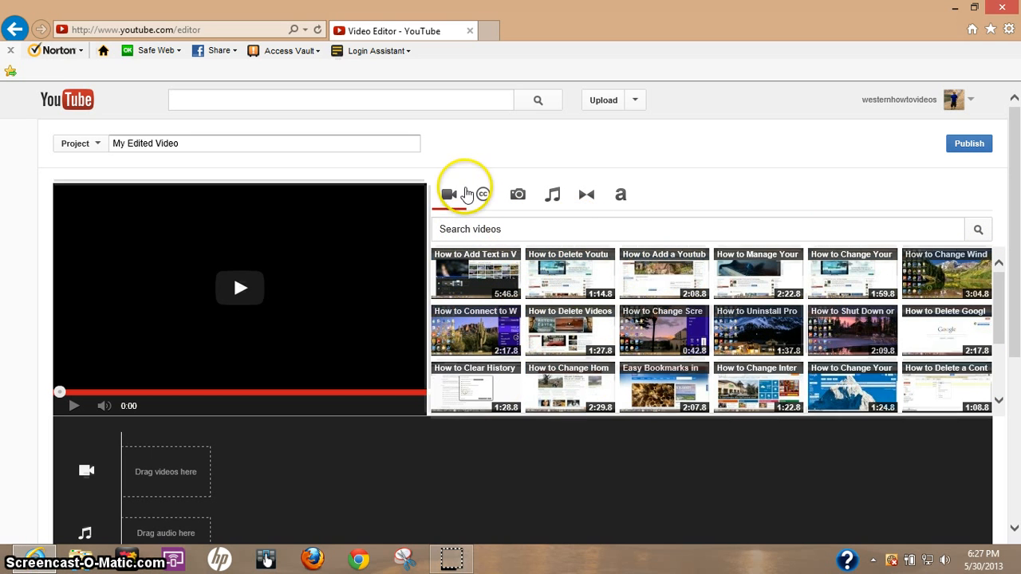
Browse the Creative Commons clips, then show the photos section
click(482, 194)
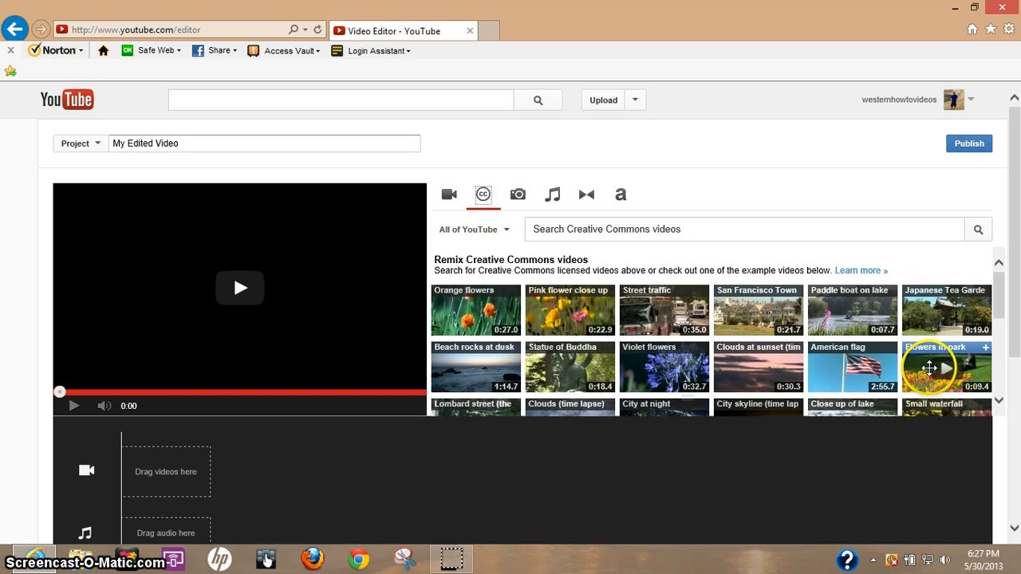
mouse_move(584, 366)
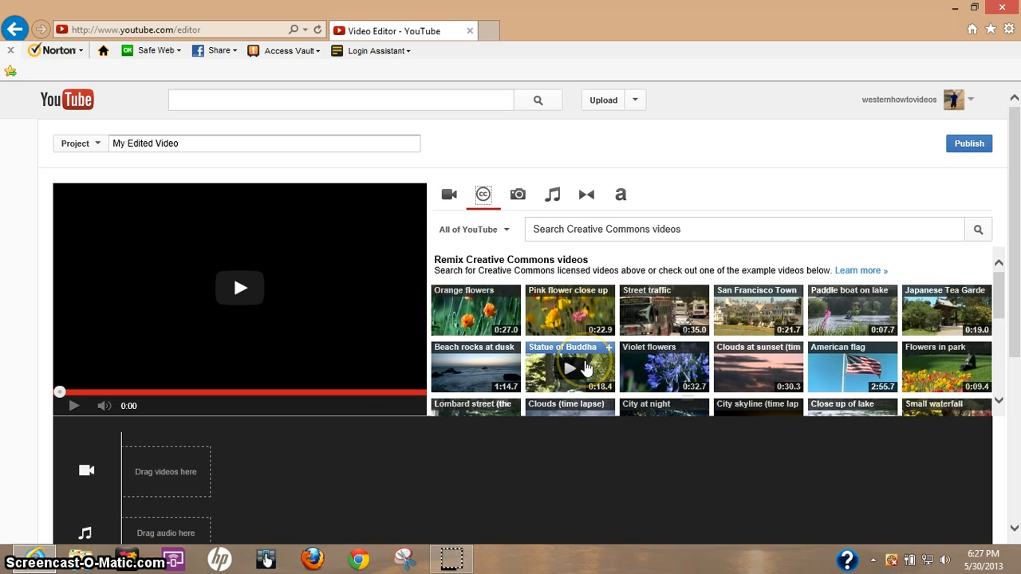
mouse_move(570, 311)
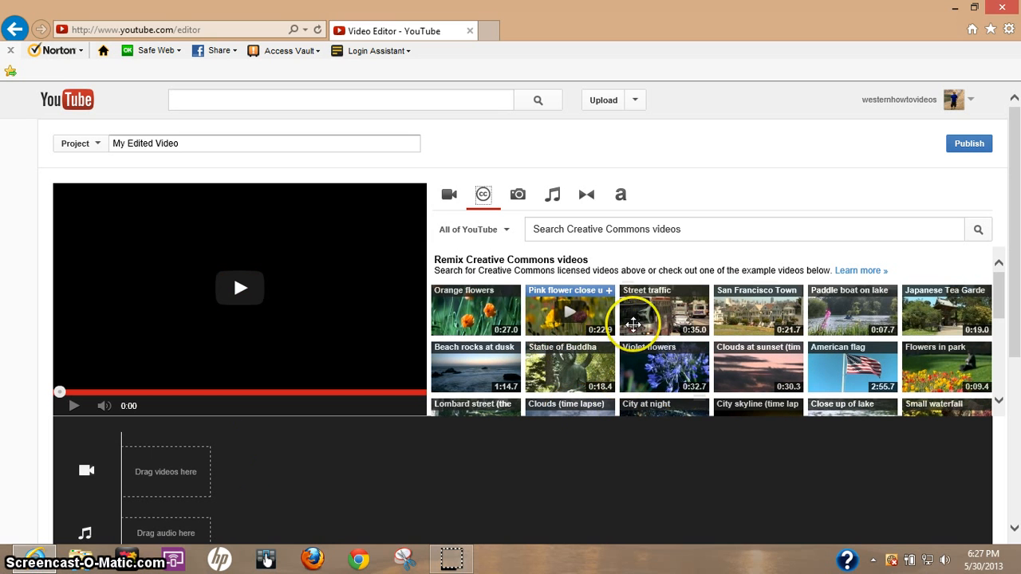
mouse_move(651, 327)
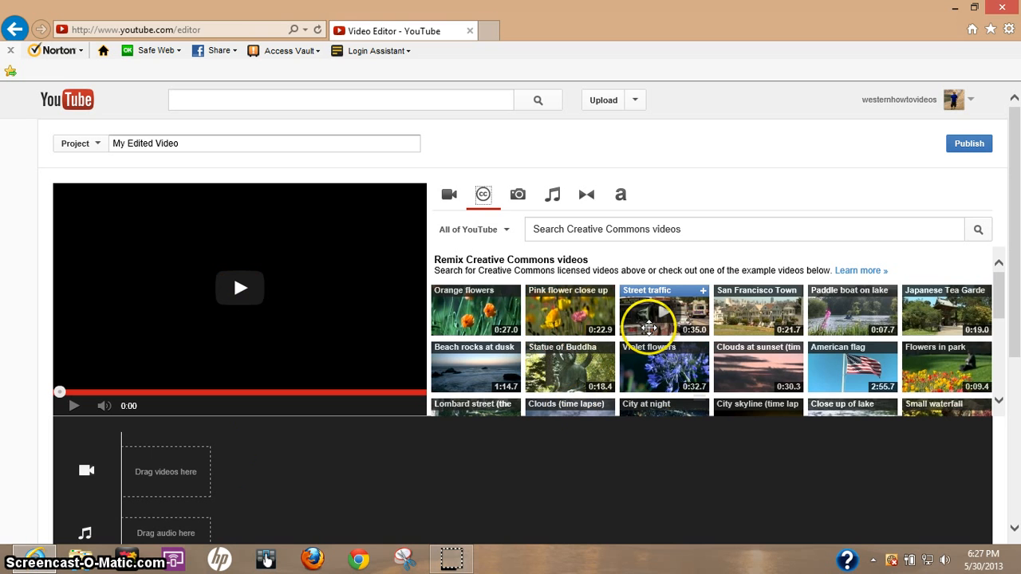
mouse_move(518, 198)
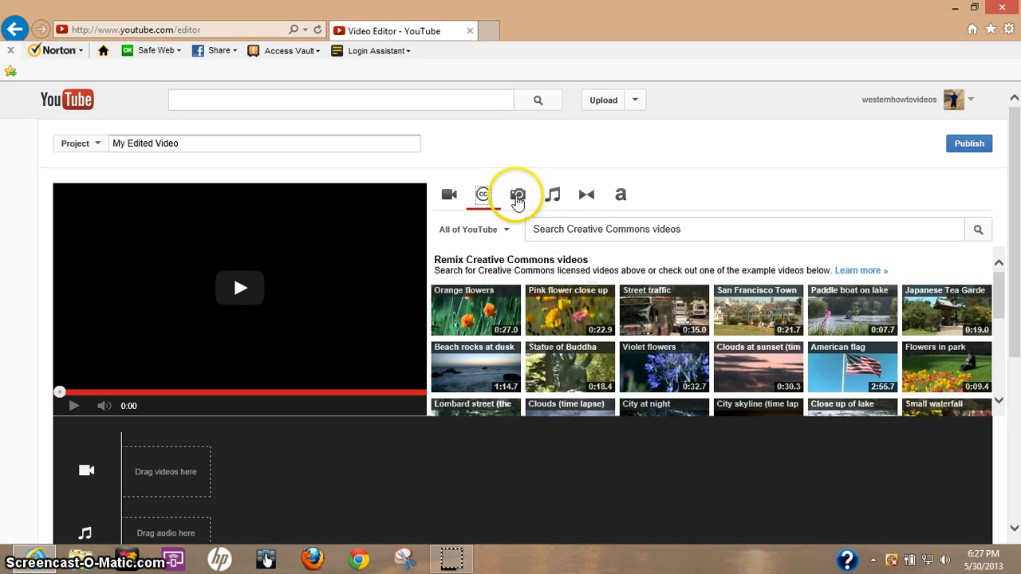
click(518, 194)
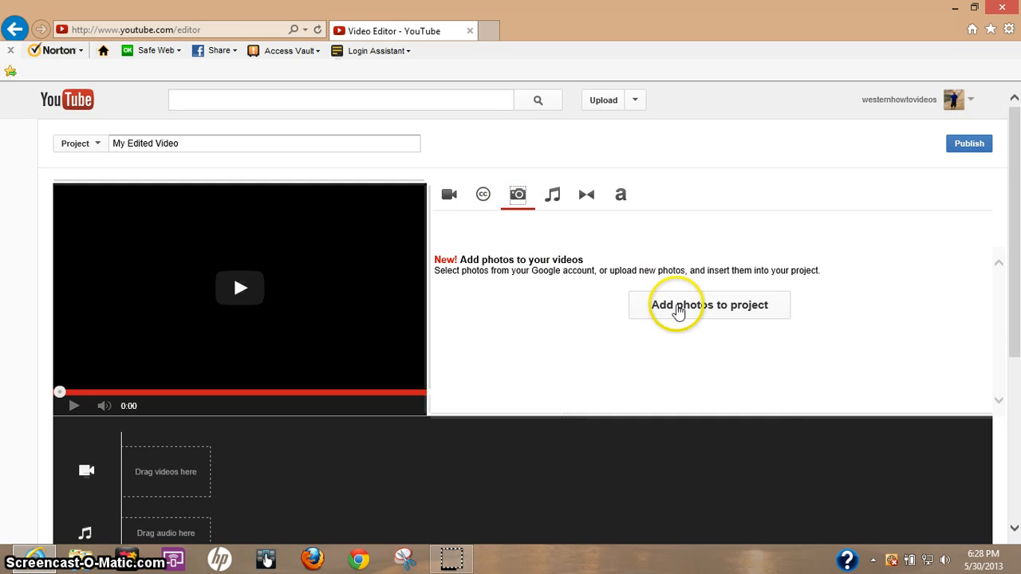
mouse_move(233, 466)
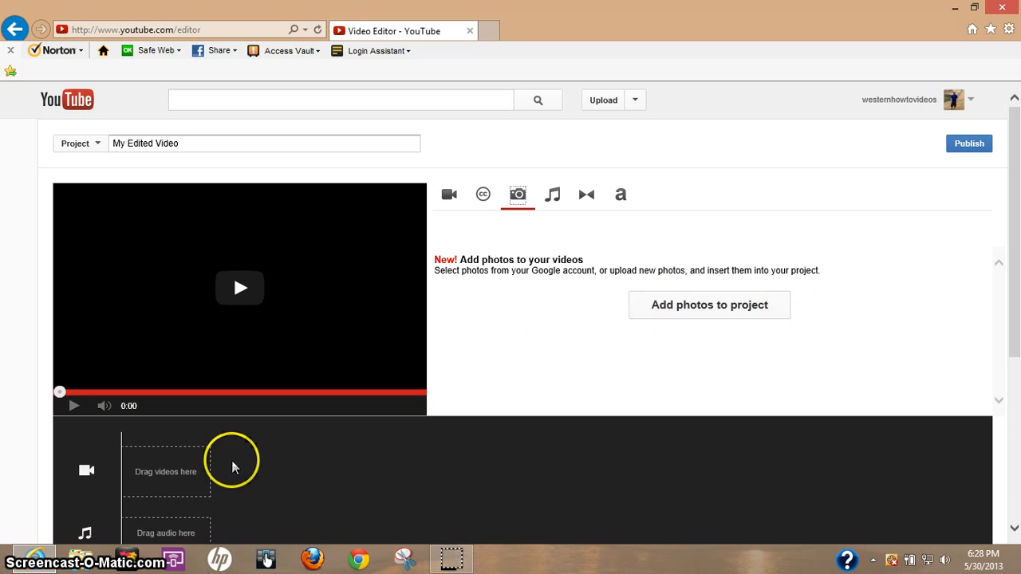
Show the audio track library with its Genre filter list expanded
click(552, 194)
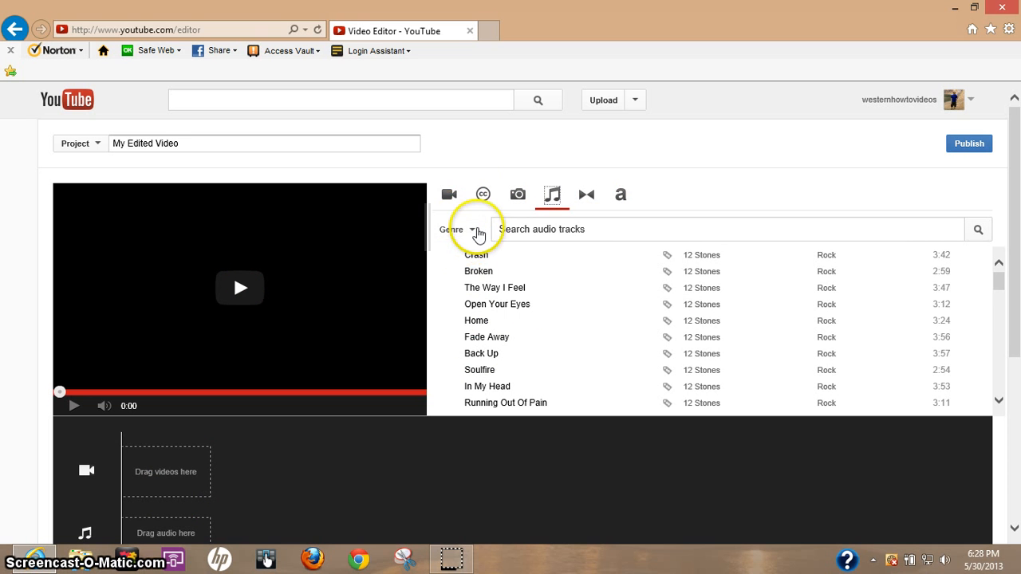
mouse_move(577, 247)
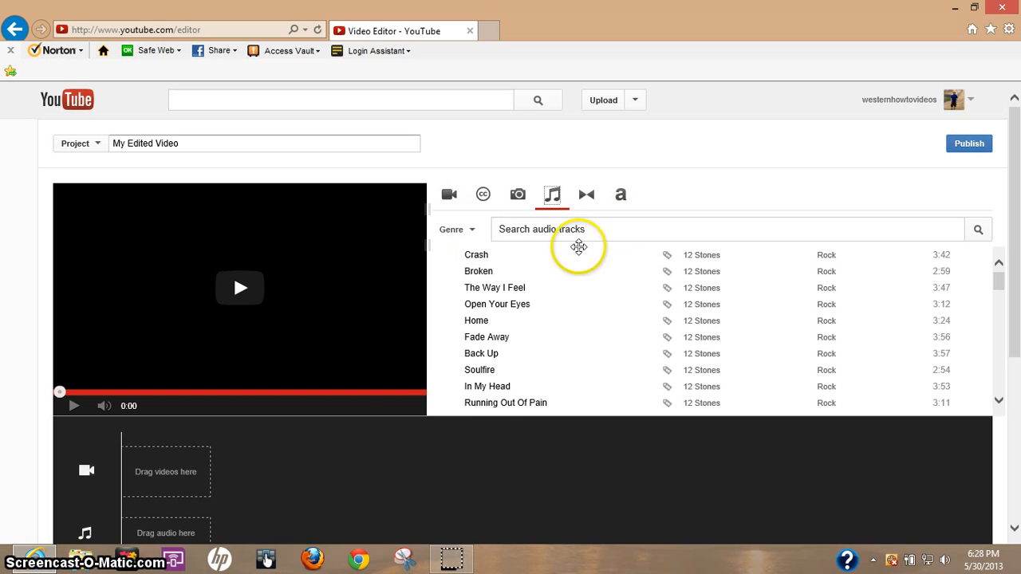
mouse_move(487, 353)
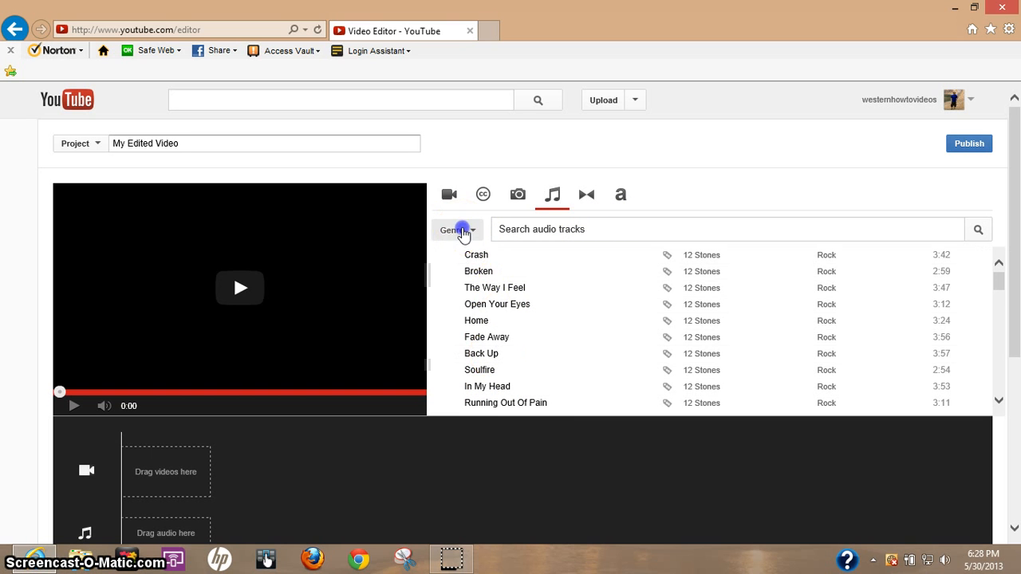
click(456, 229)
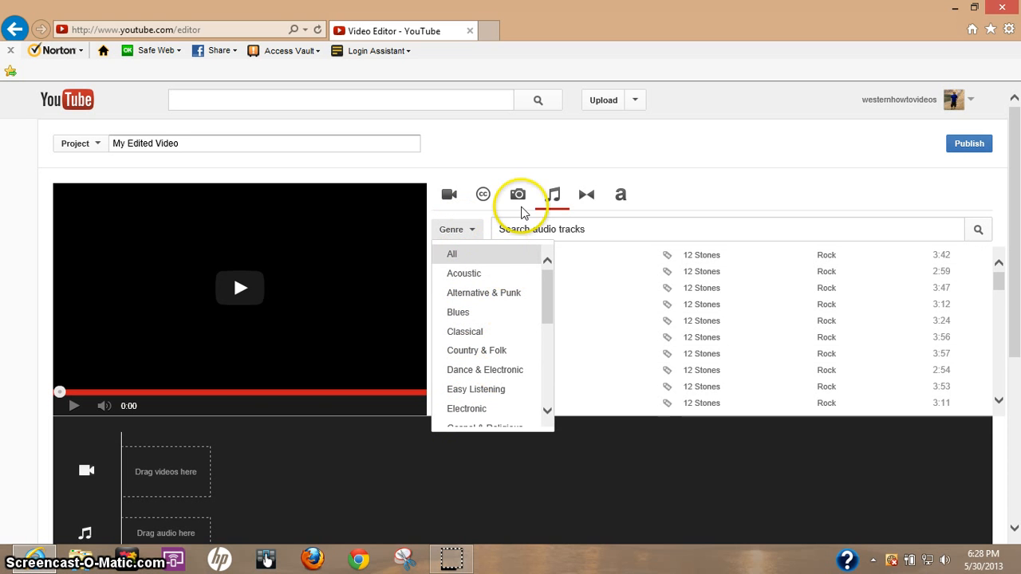
Show the transitions collection, including Crossfade, Wipe and Heart, in the media panel
click(587, 194)
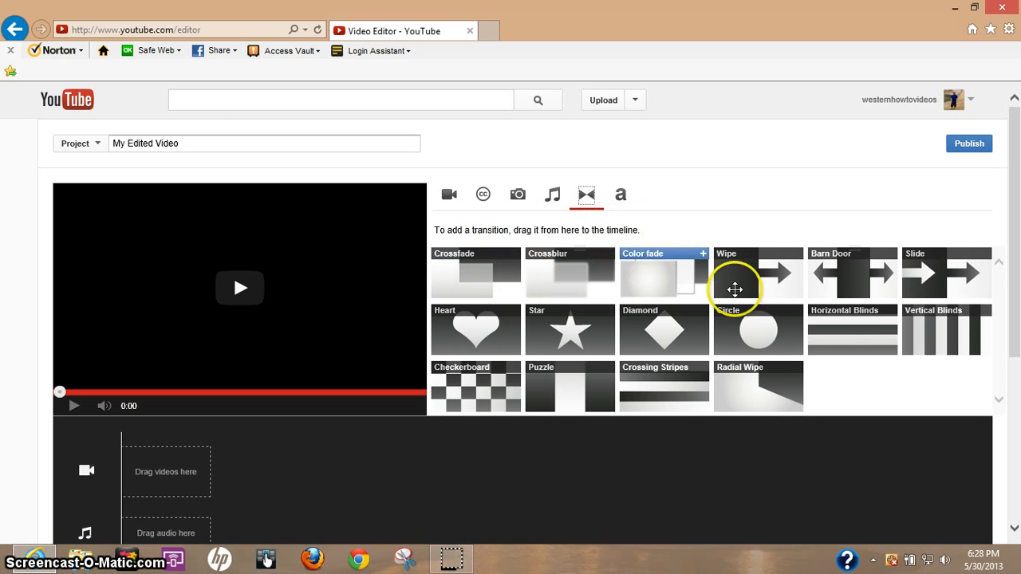
mouse_move(487, 322)
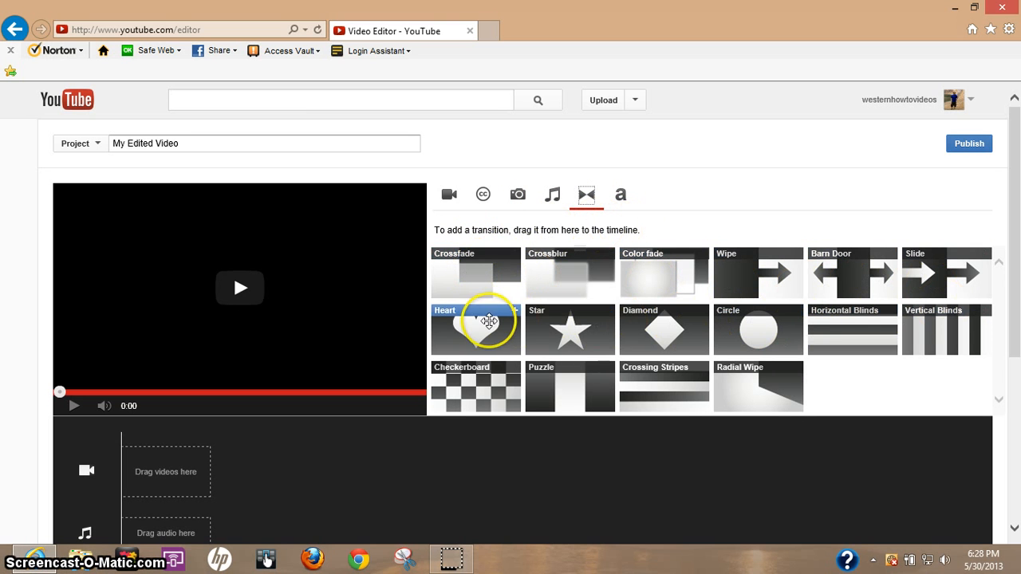
mouse_move(491, 276)
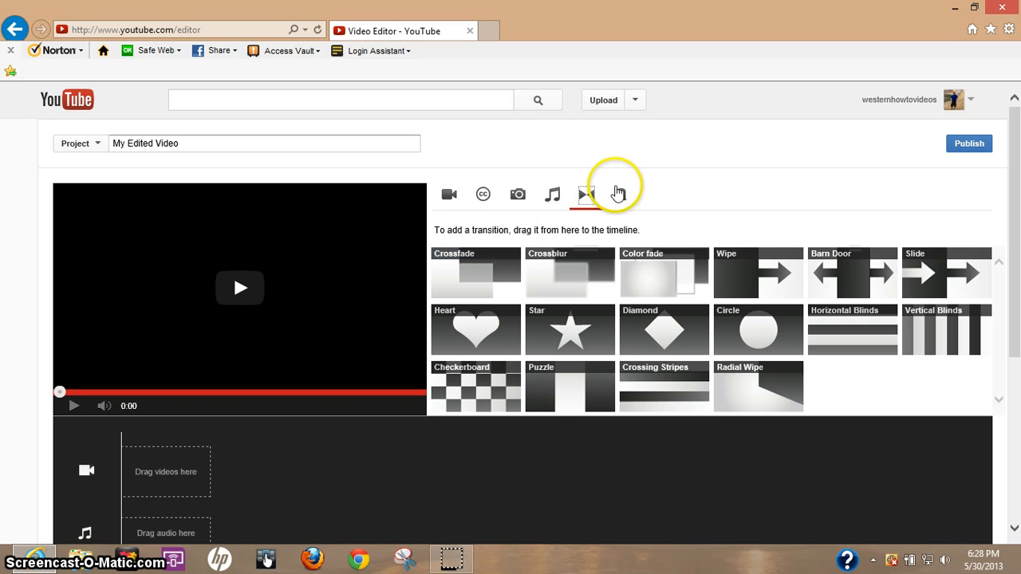
Drag a Centered Title clip to the start of the video track
click(620, 194)
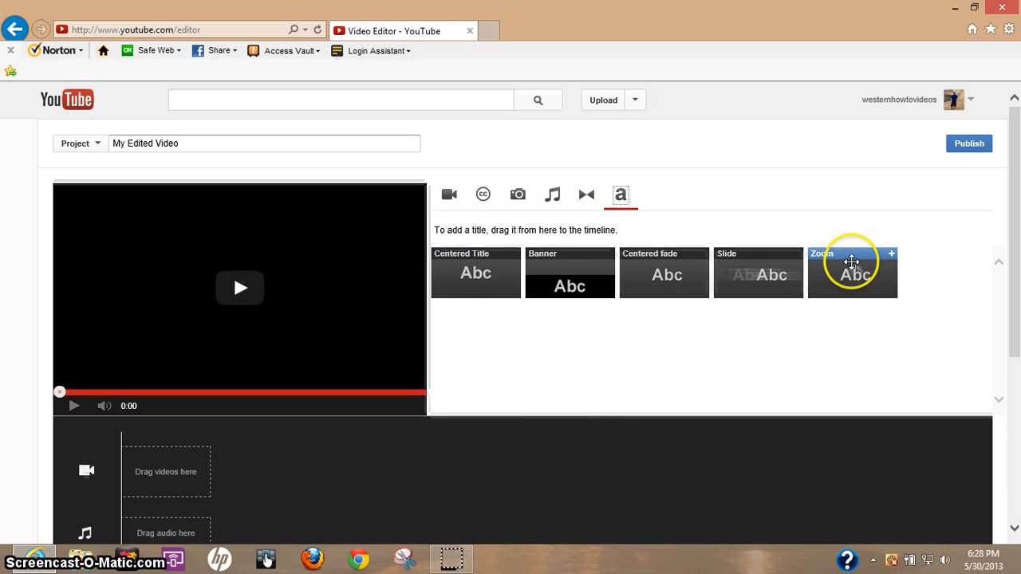
mouse_move(638, 174)
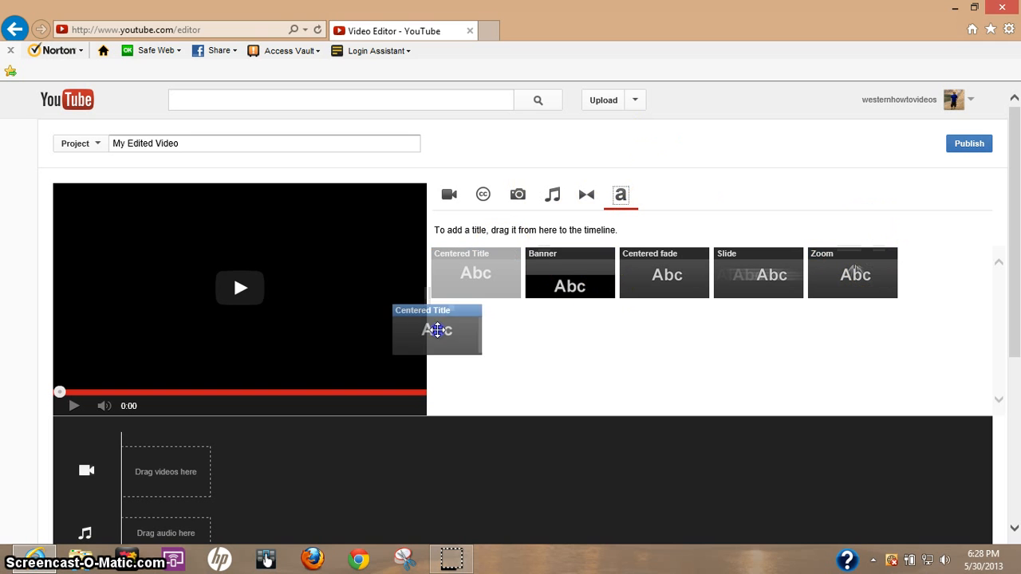
drag(437, 330, 469, 283)
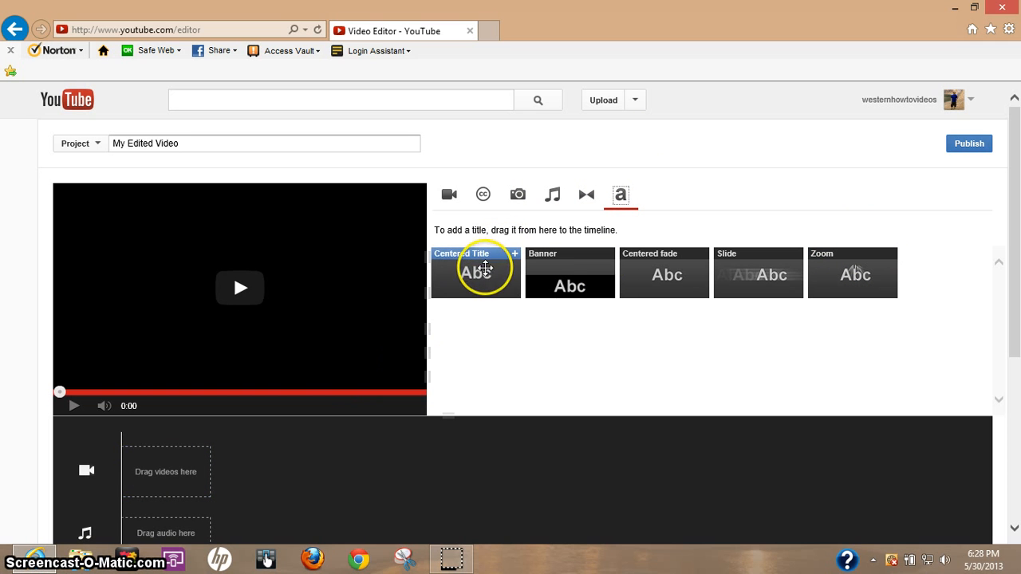
mouse_move(584, 273)
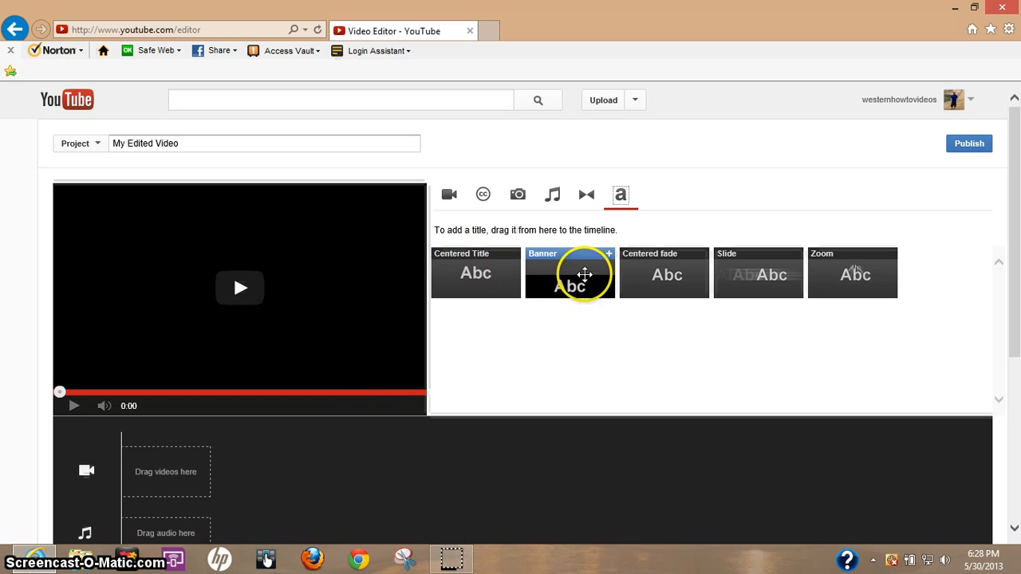
mouse_move(581, 285)
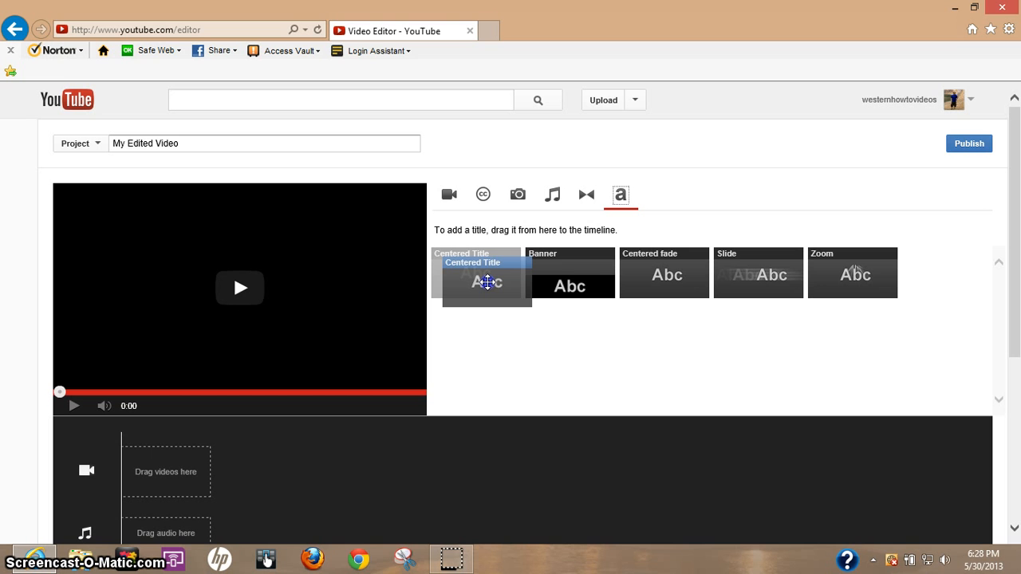
drag(486, 283, 359, 442)
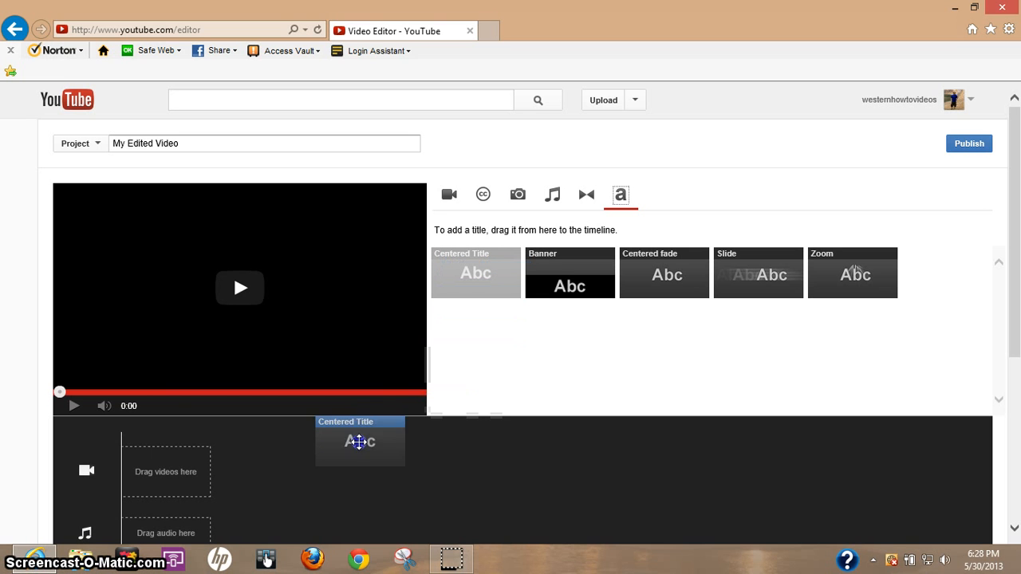
drag(360, 442, 166, 472)
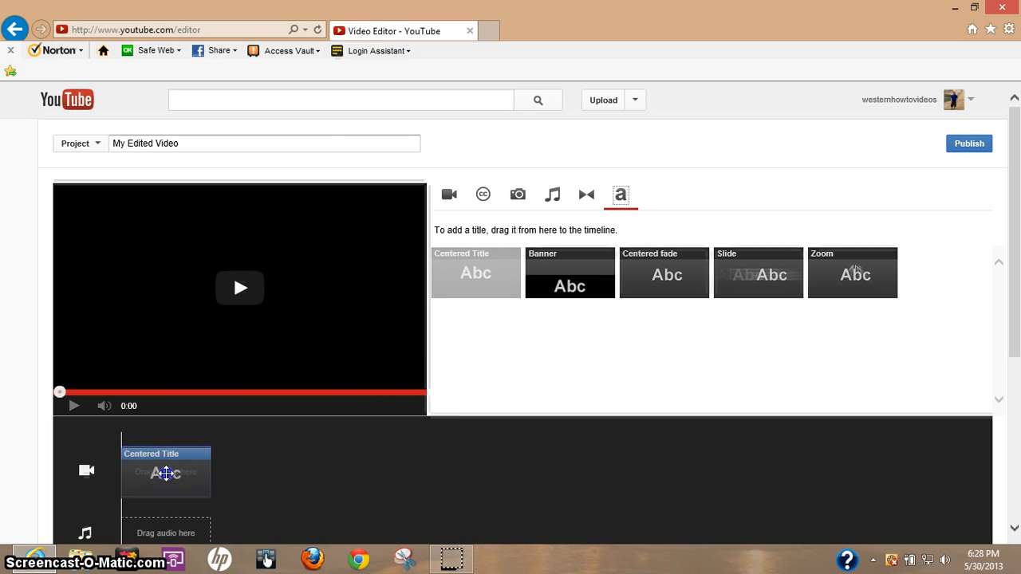
Change the title's placeholder text to 'Crazy Edit Video'
click(165, 473)
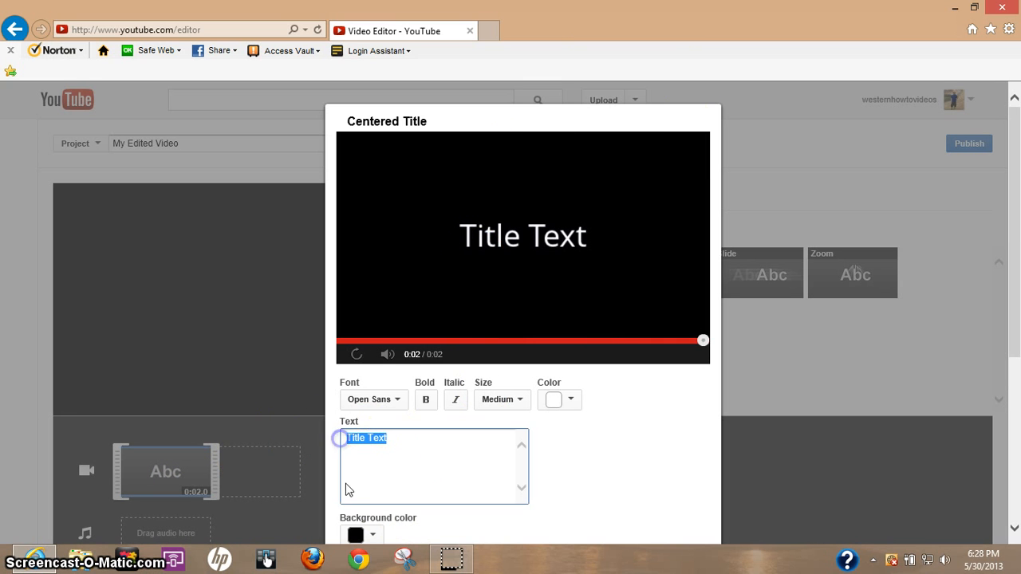
click(356, 354)
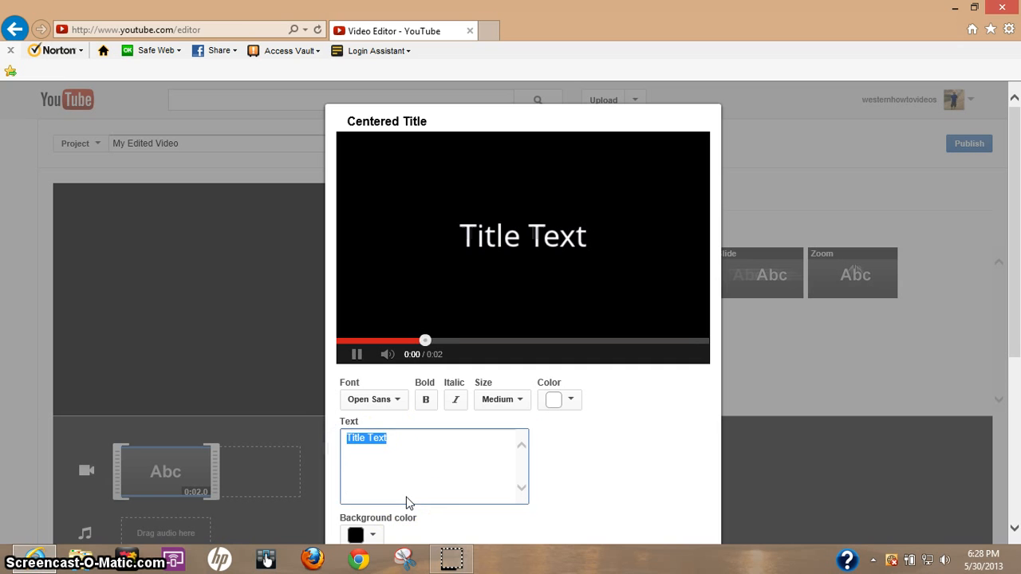
text(Crazy Edit Video)
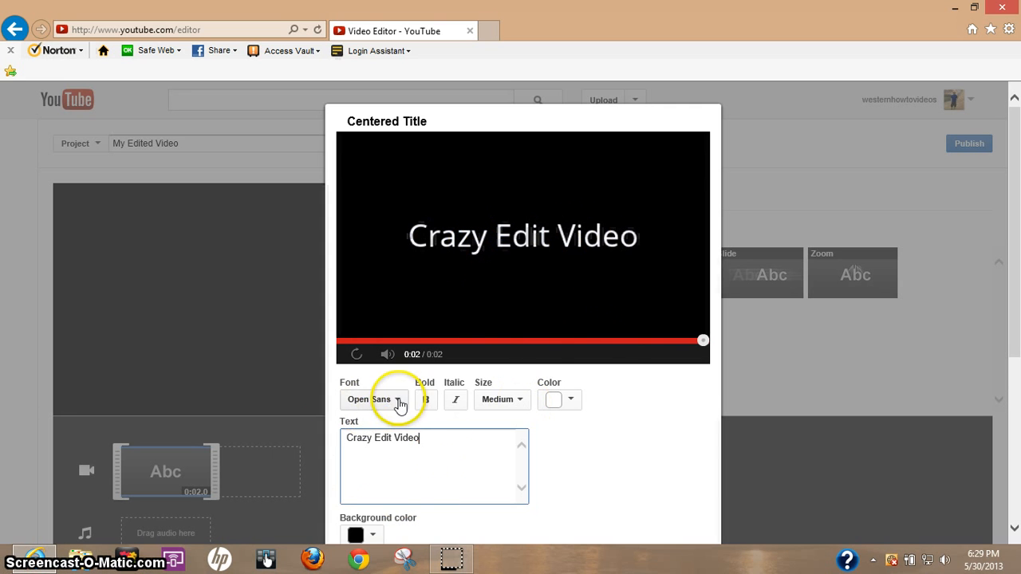
Set the title font to The Girl Next Door, bold, at Large size
click(373, 400)
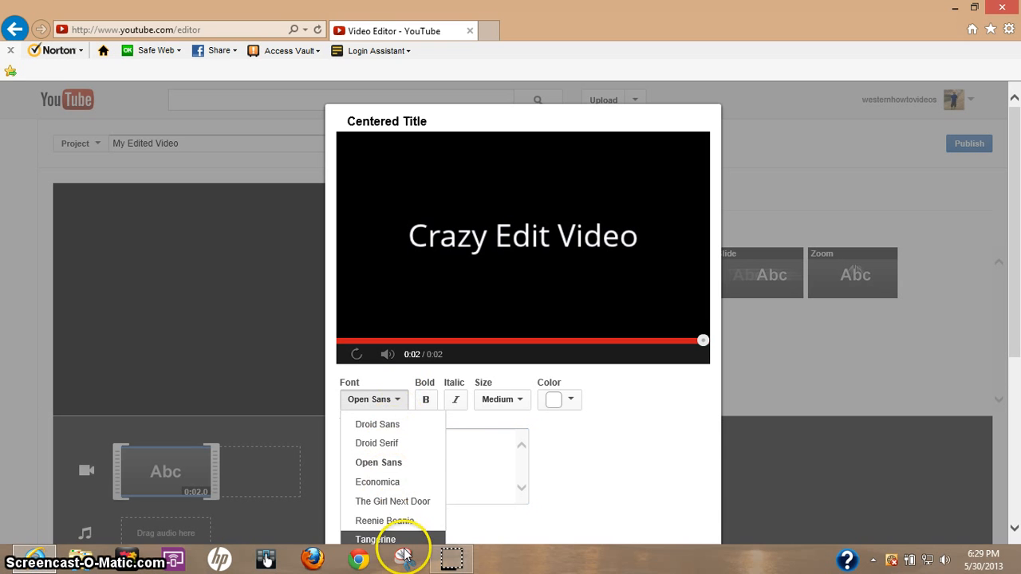
mouse_move(393, 502)
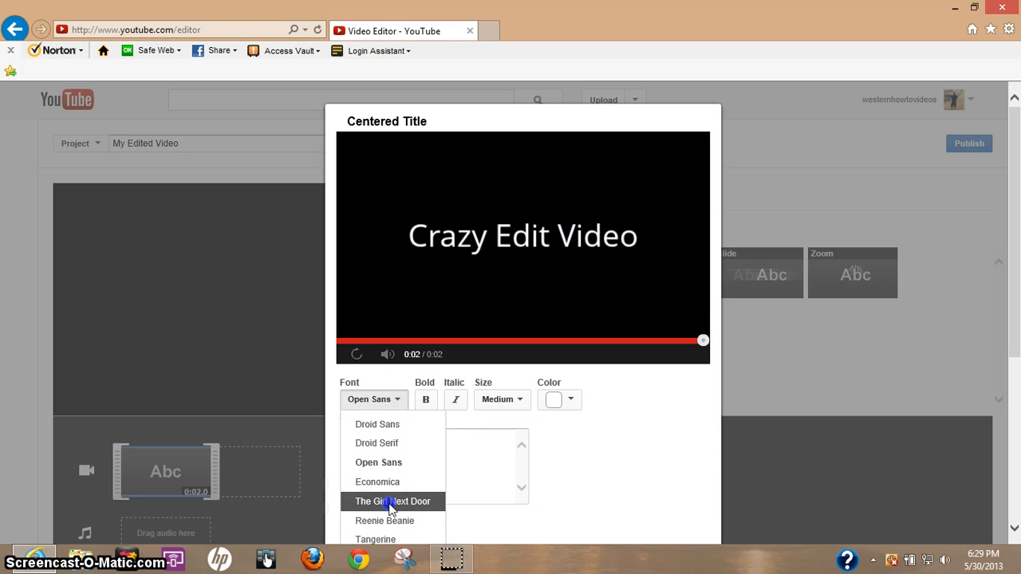
click(393, 502)
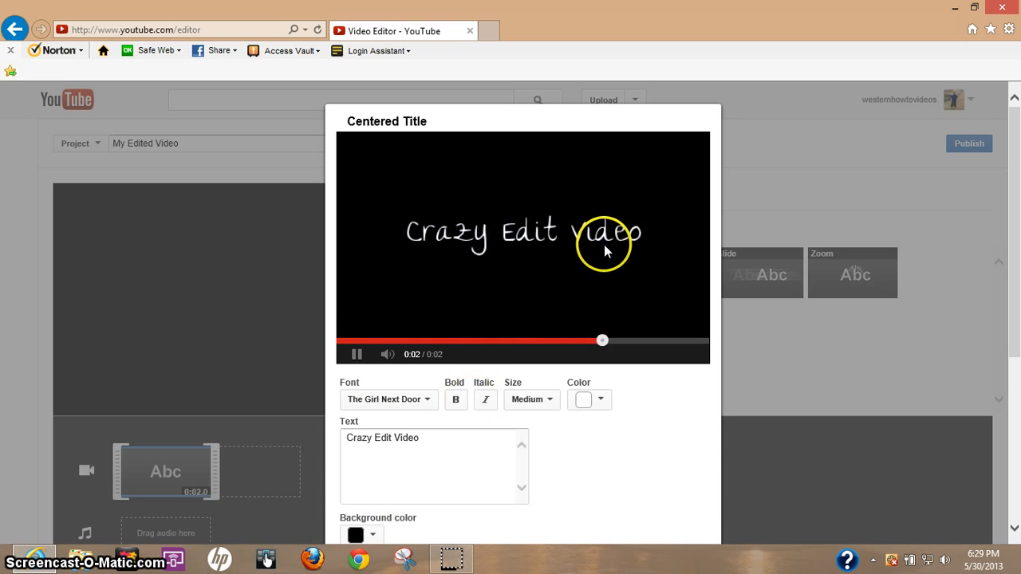
click(455, 400)
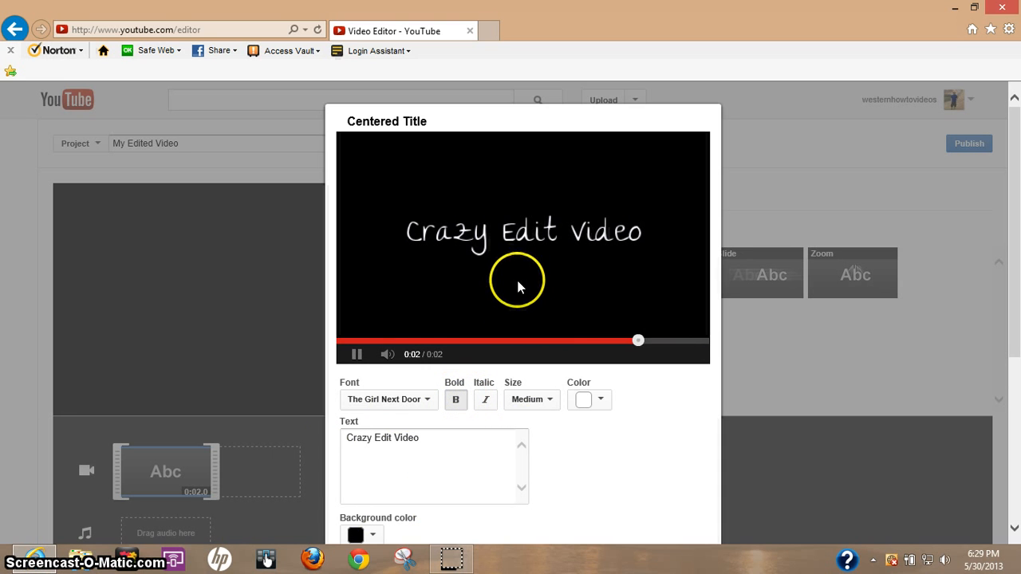
click(530, 400)
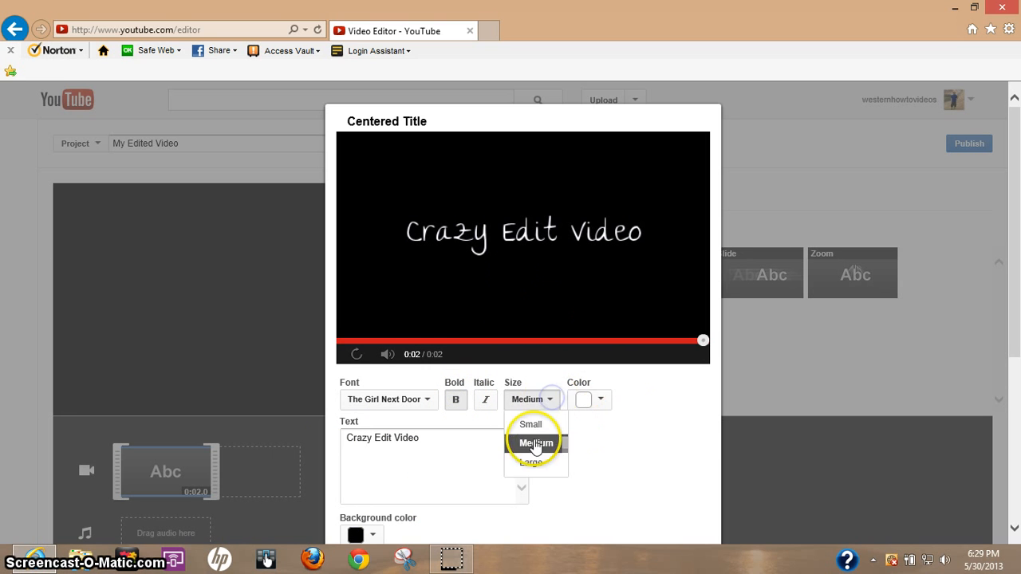
click(531, 462)
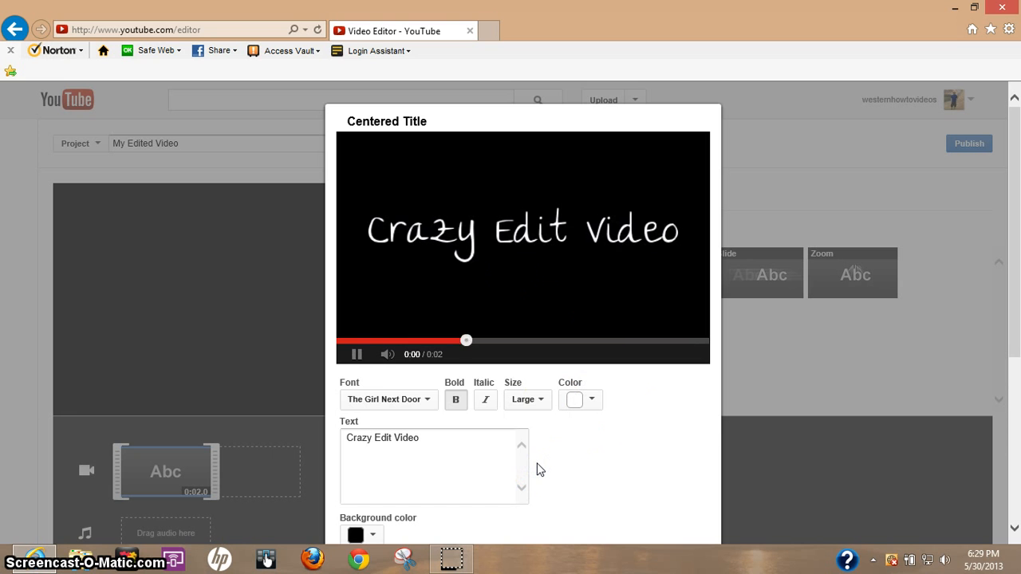
Make the title text red on a pale cream background
click(592, 401)
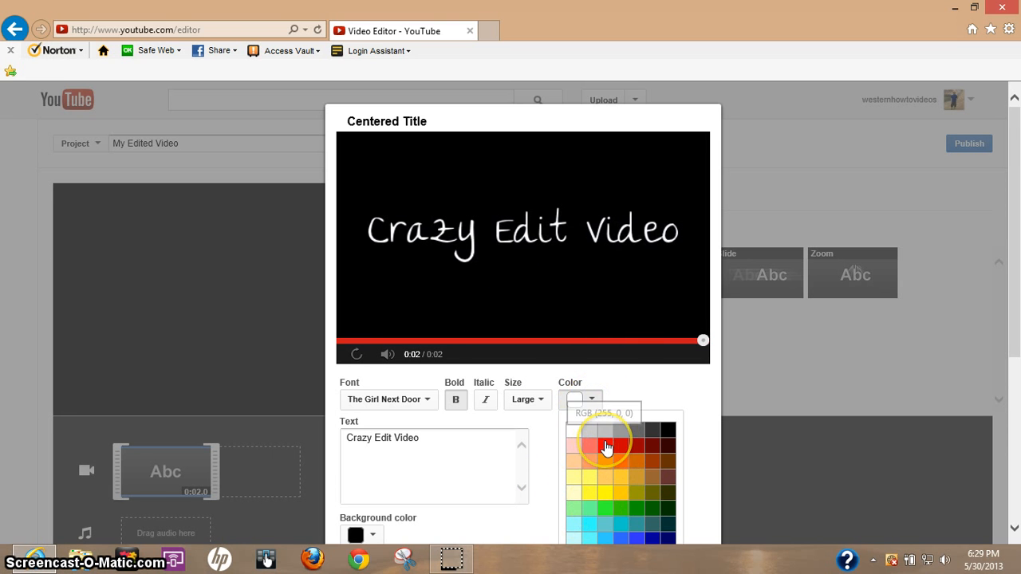
scroll(down, 3)
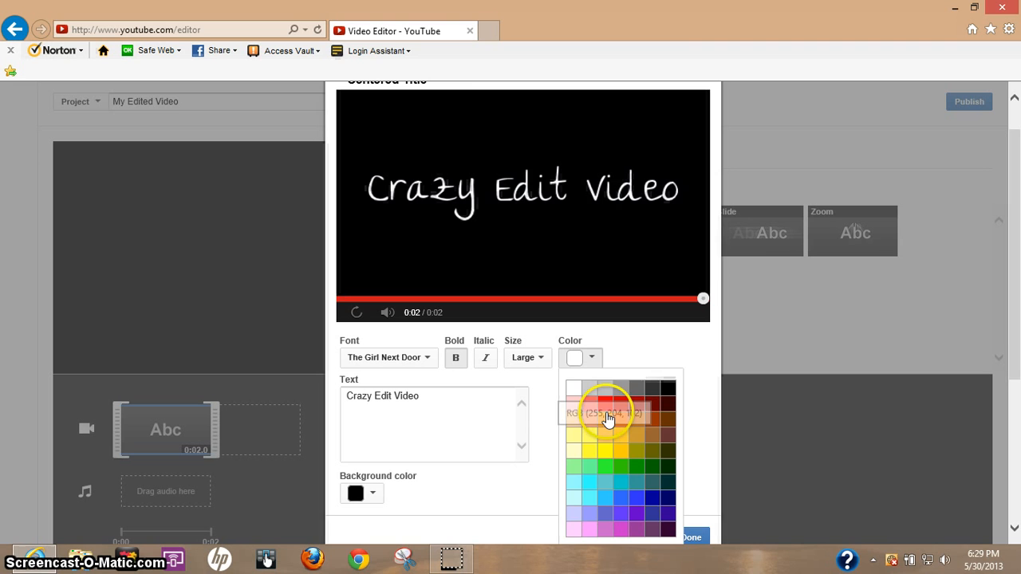
click(604, 401)
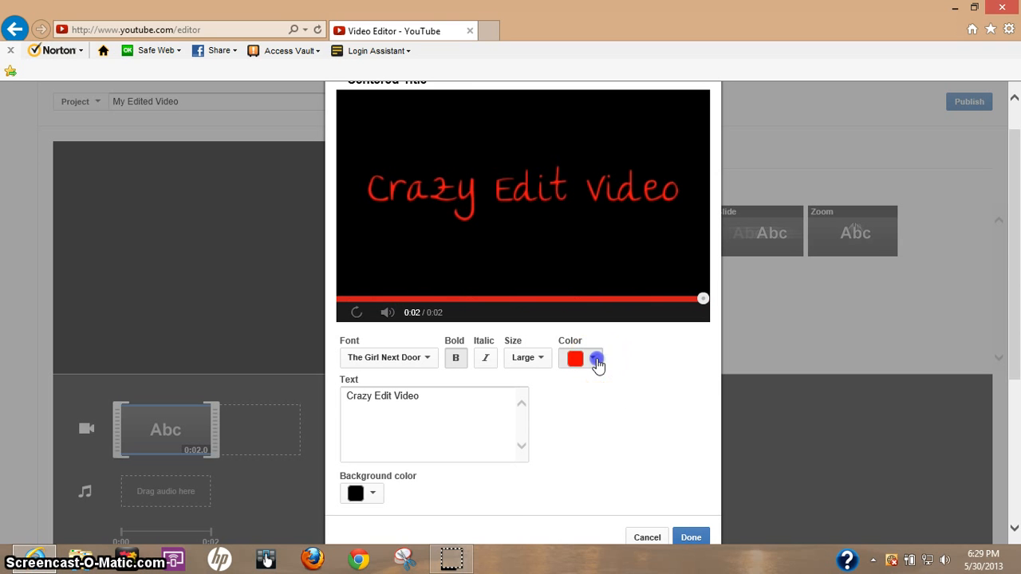
click(375, 494)
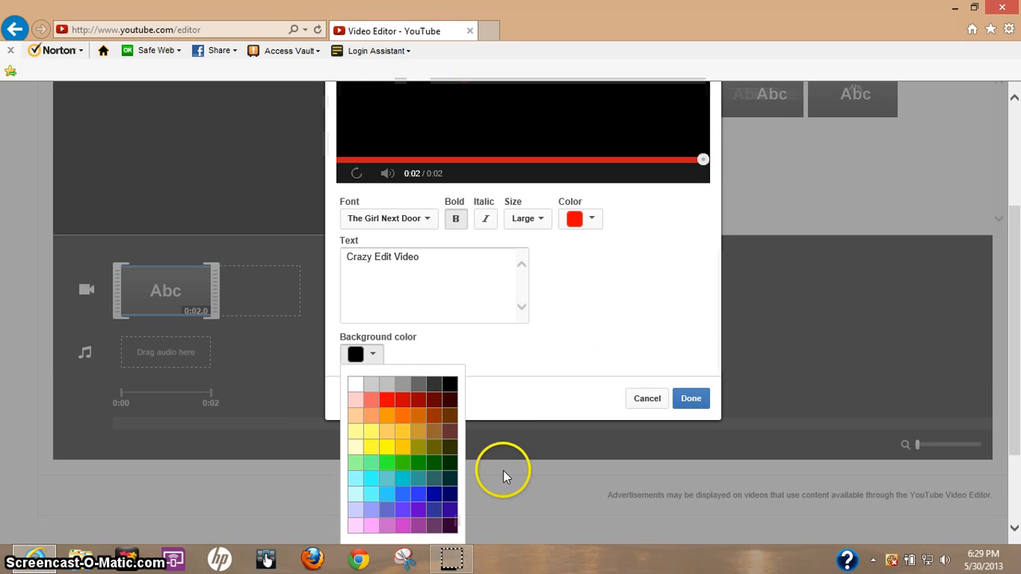
mouse_move(358, 449)
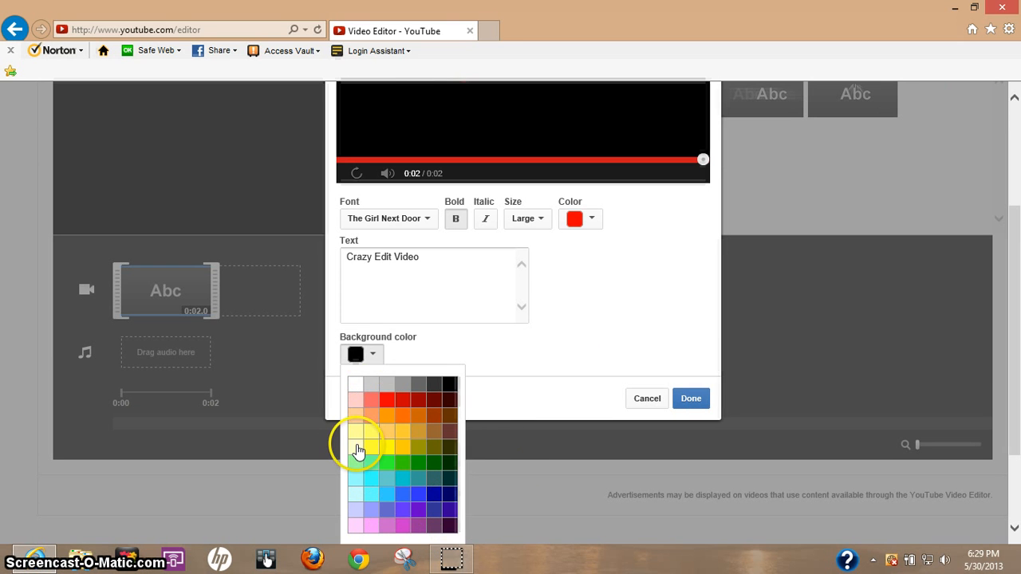
click(358, 449)
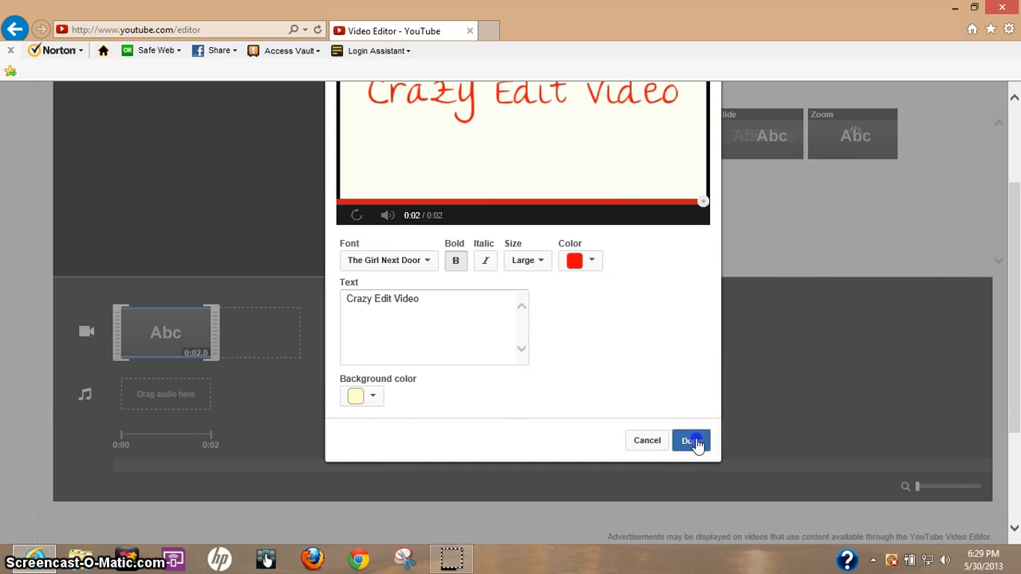
Apply the title settings and place a Crossfade transition after the title clip
click(691, 440)
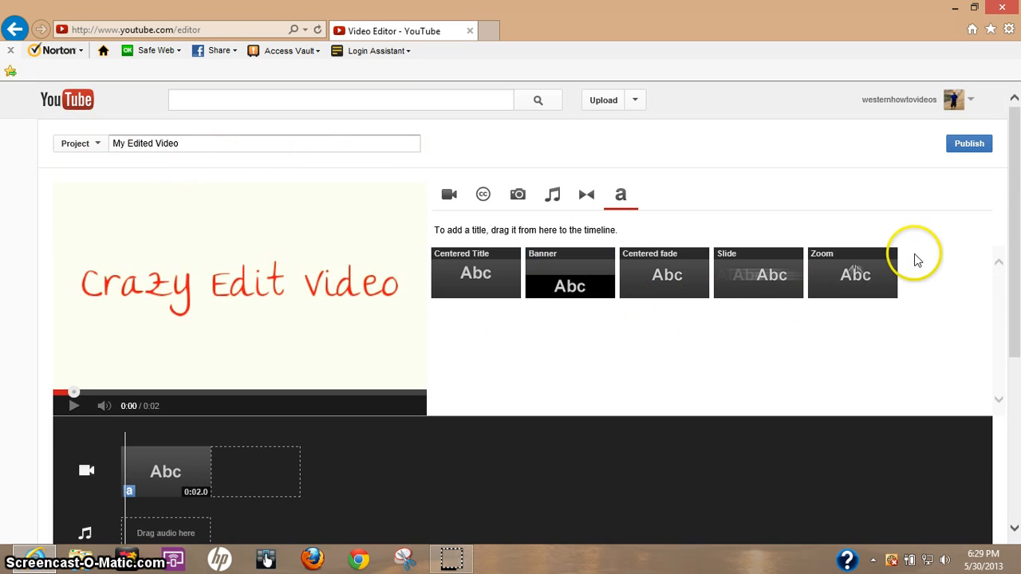
mouse_move(595, 163)
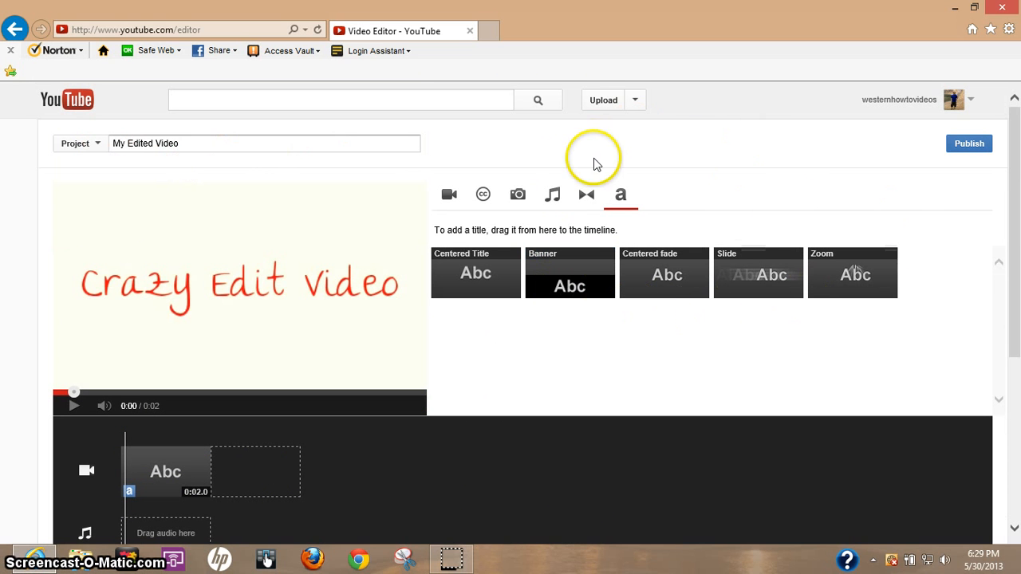
click(585, 194)
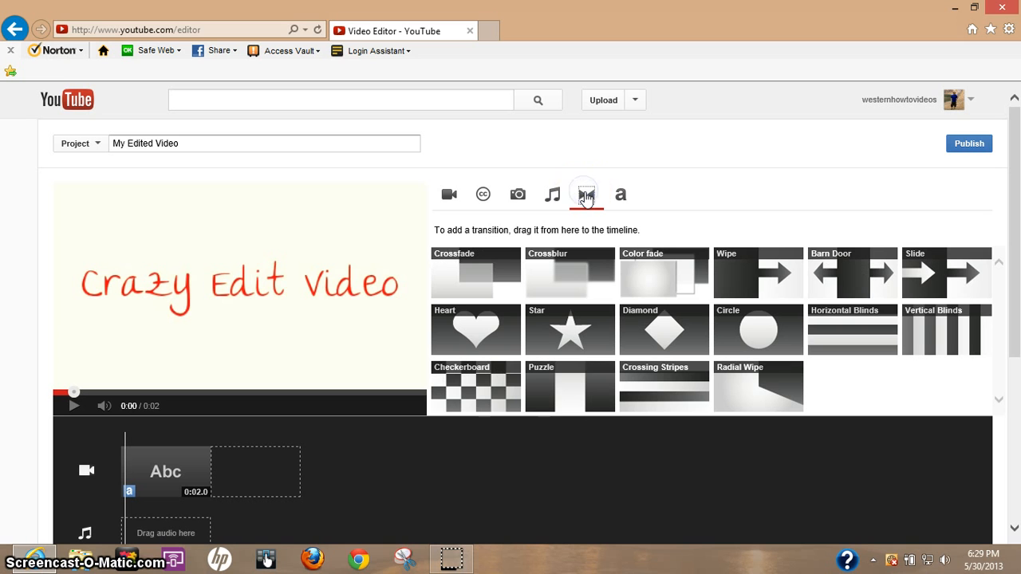
mouse_move(585, 194)
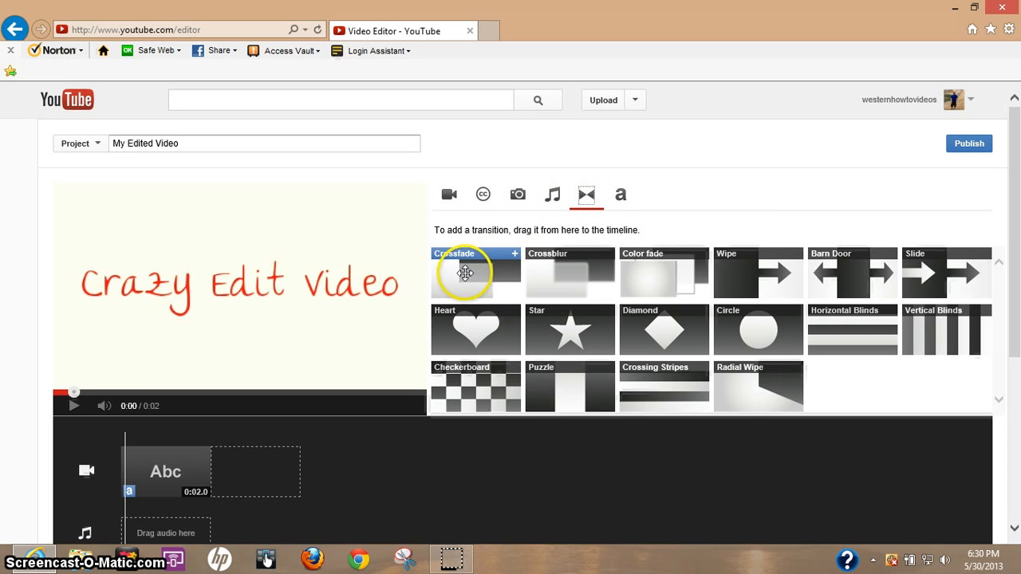
drag(465, 273, 328, 419)
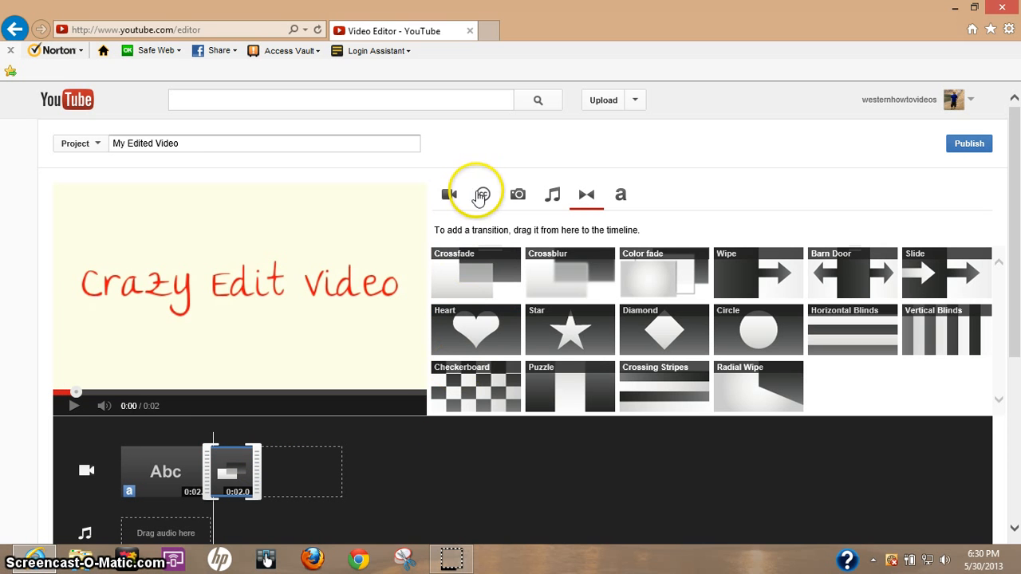
Drag the Golden Gate Bridge Creative Commons clip onto the timeline after the Crossfade
click(484, 194)
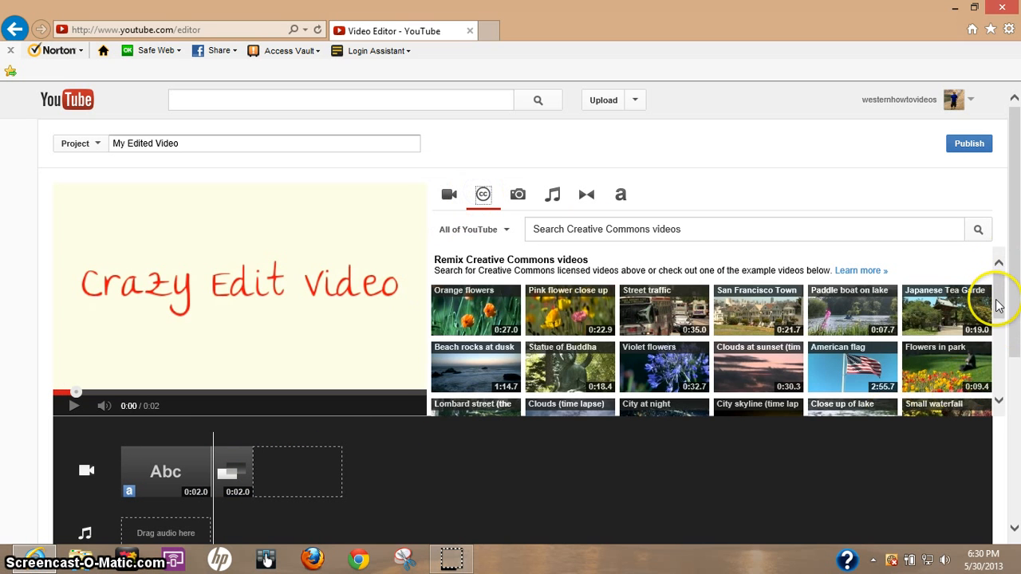
scroll(down, 3)
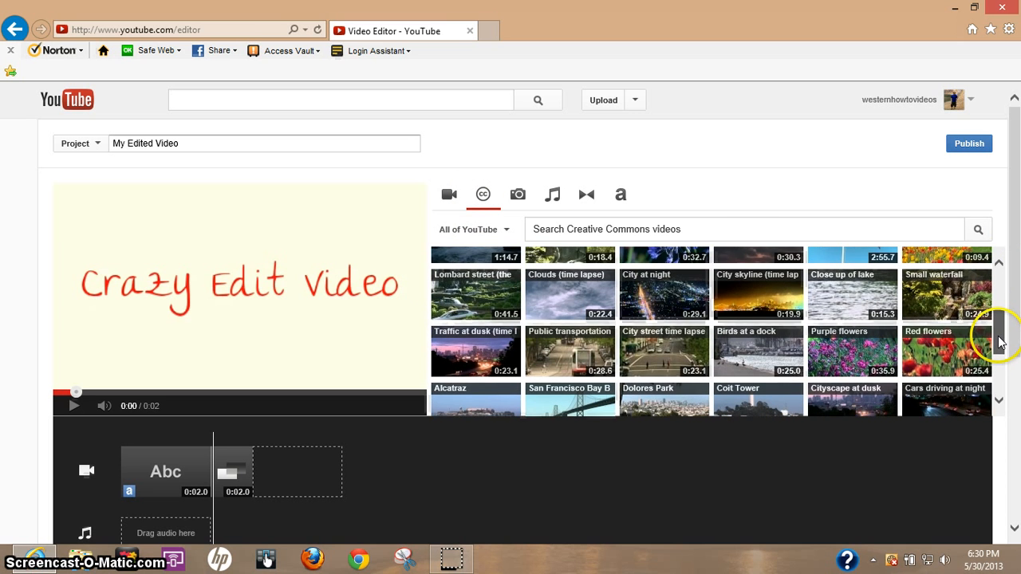
scroll(down, 3)
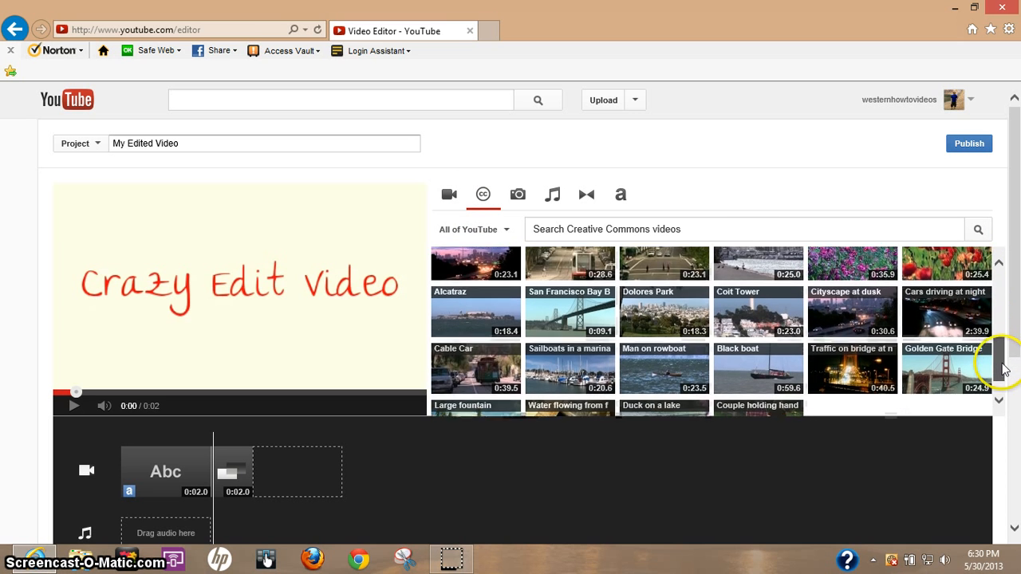
scroll(down, 3)
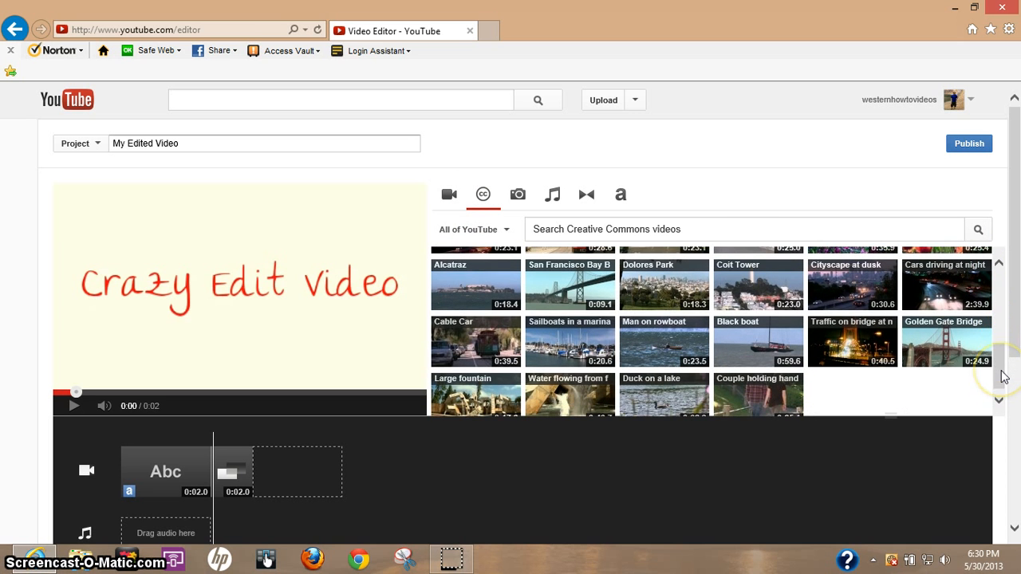
drag(945, 341, 295, 459)
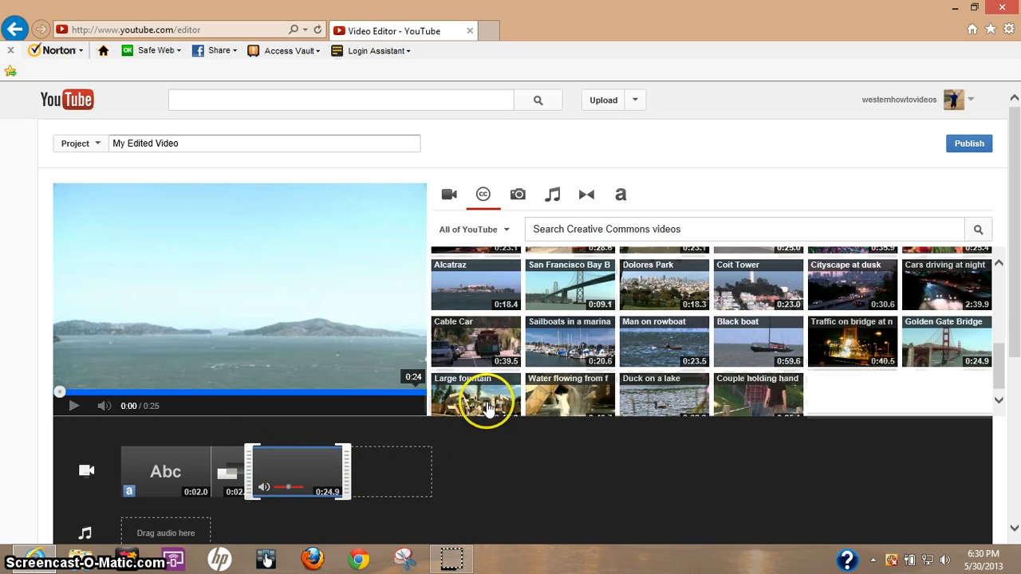
scroll(down, 3)
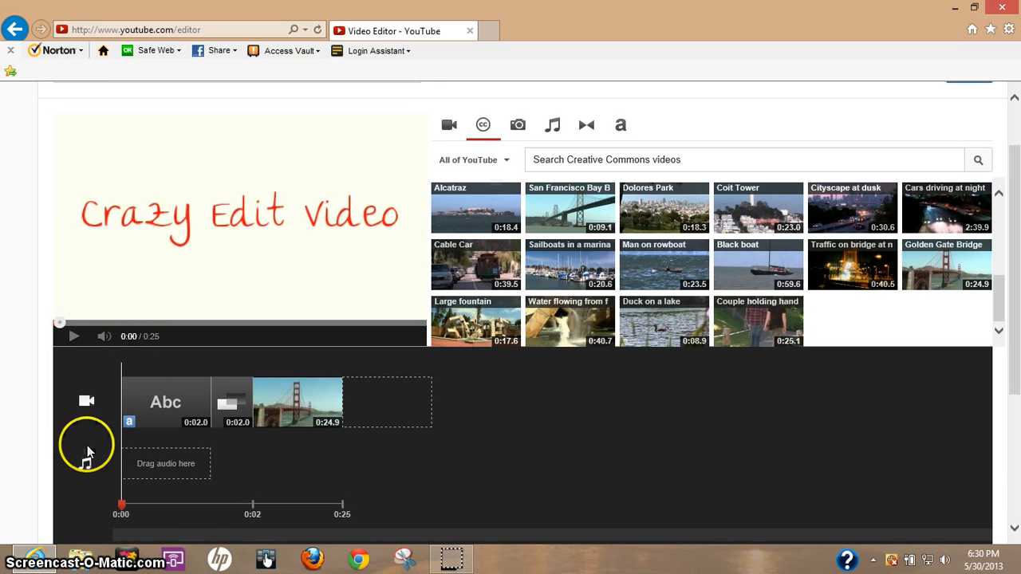
mouse_move(74, 339)
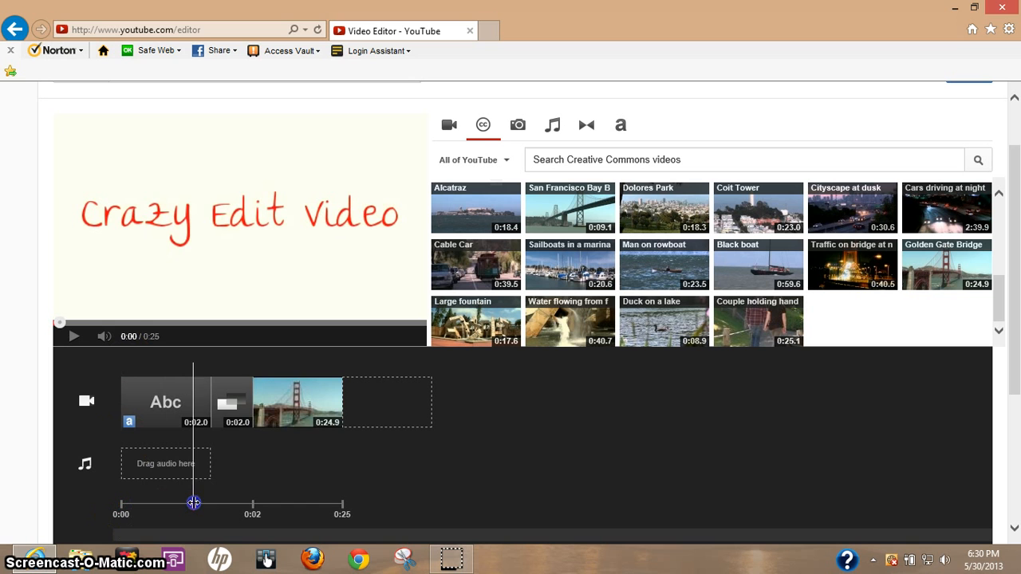
drag(194, 503, 244, 503)
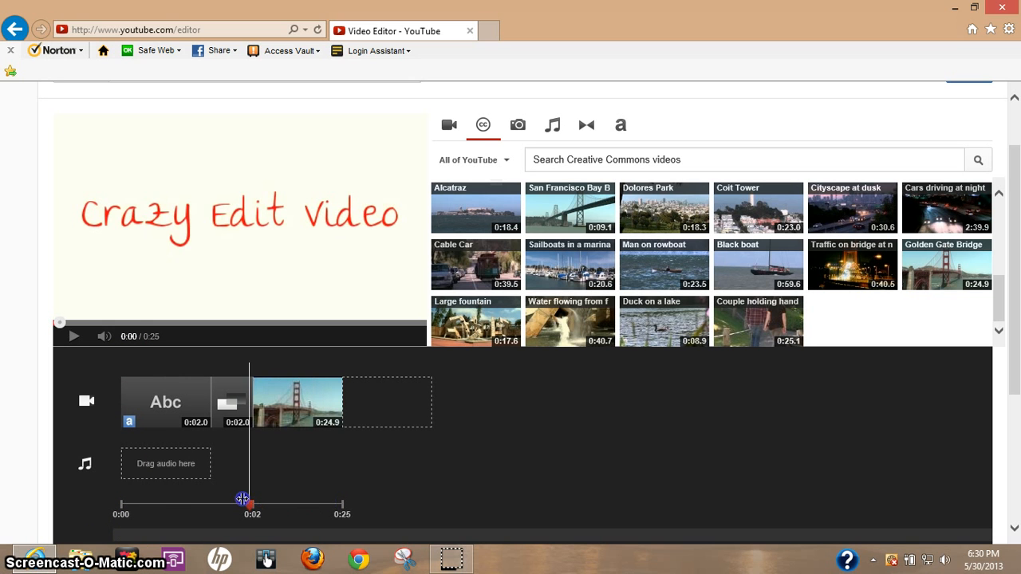
drag(243, 504, 122, 504)
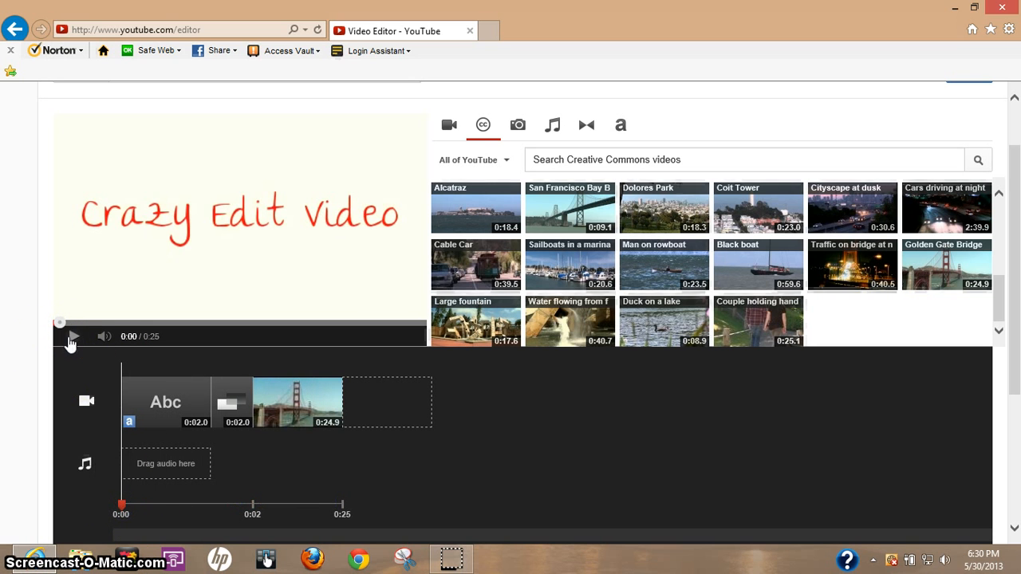
click(73, 337)
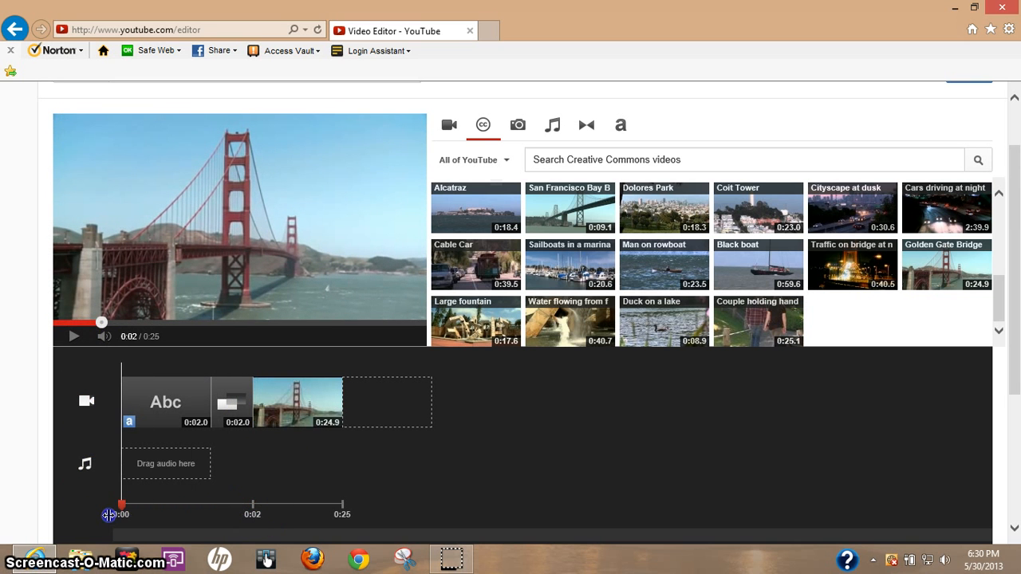
click(73, 337)
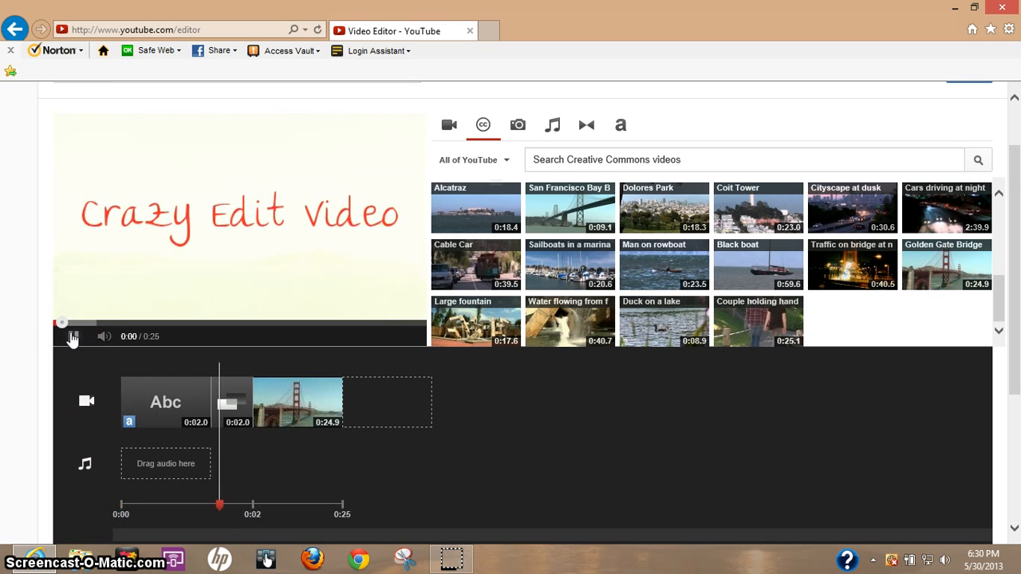
click(72, 337)
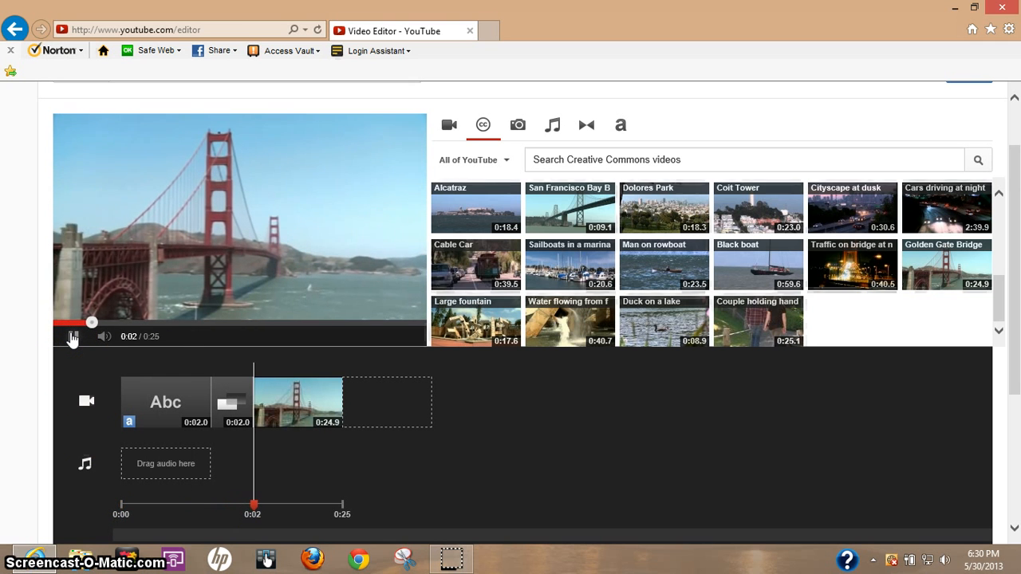
click(71, 337)
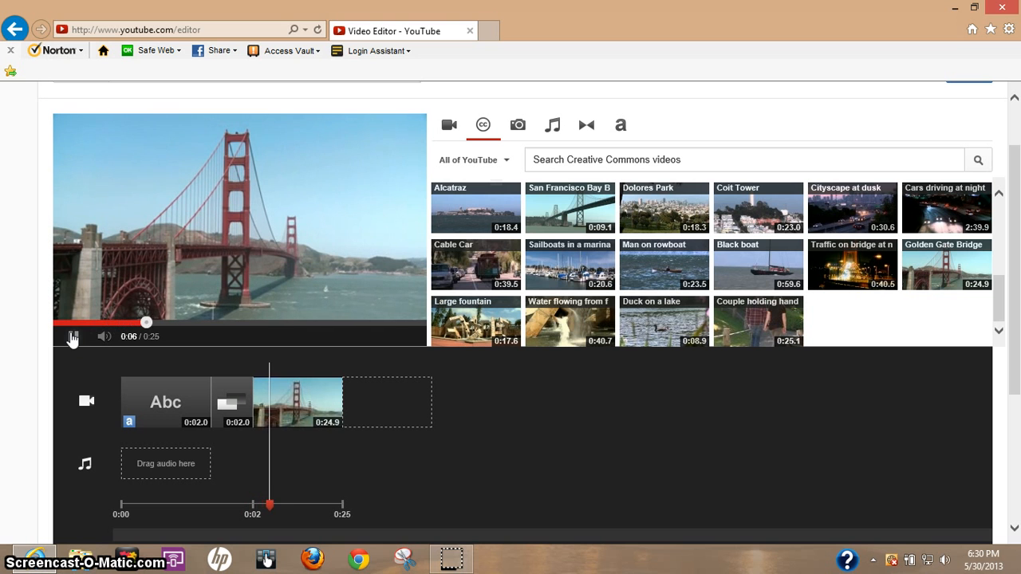
click(72, 338)
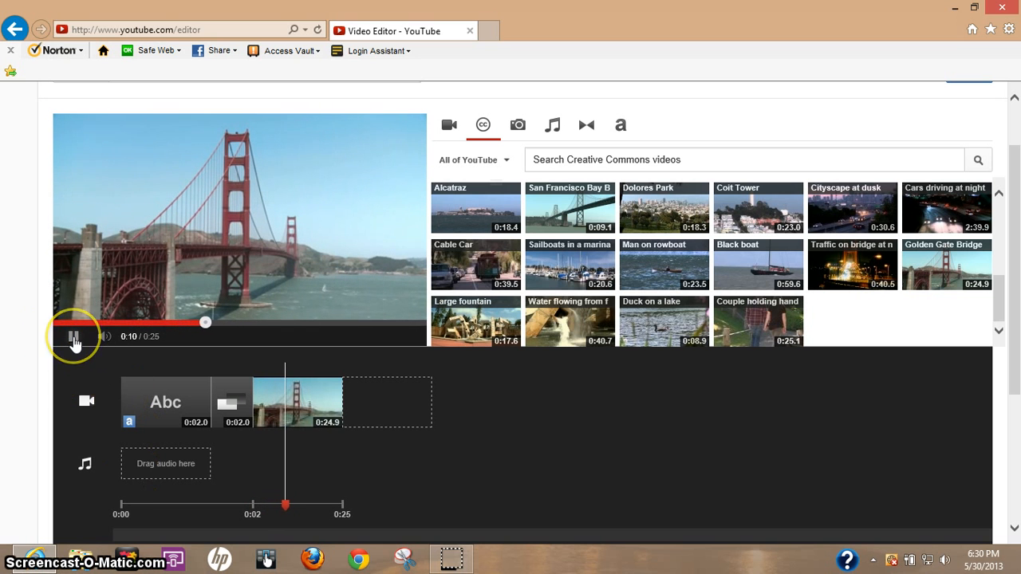
click(70, 337)
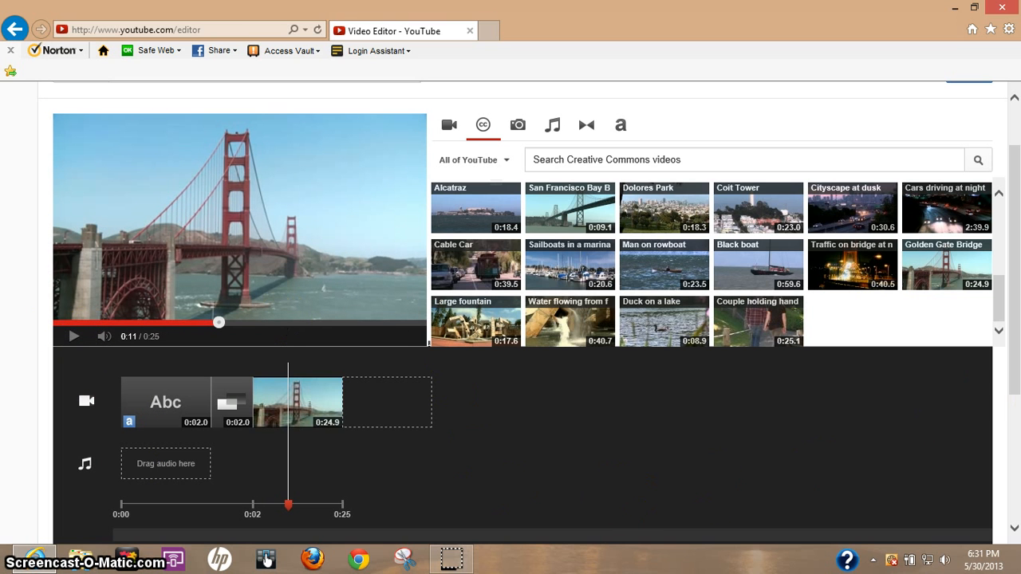
Drag the timeline zoom slider right to spread out the 25-second timeline
scroll(down, 3)
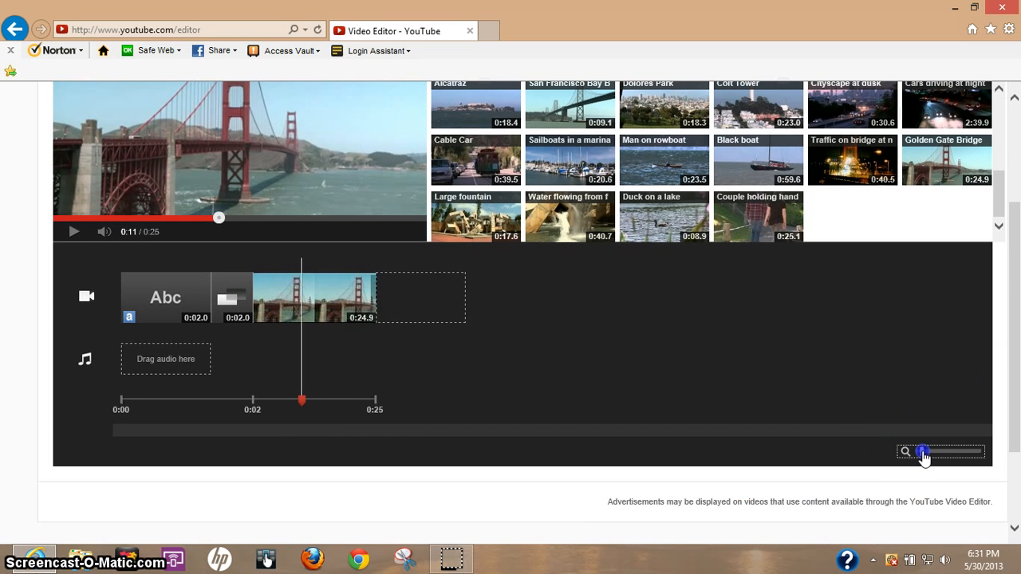
drag(926, 451, 941, 451)
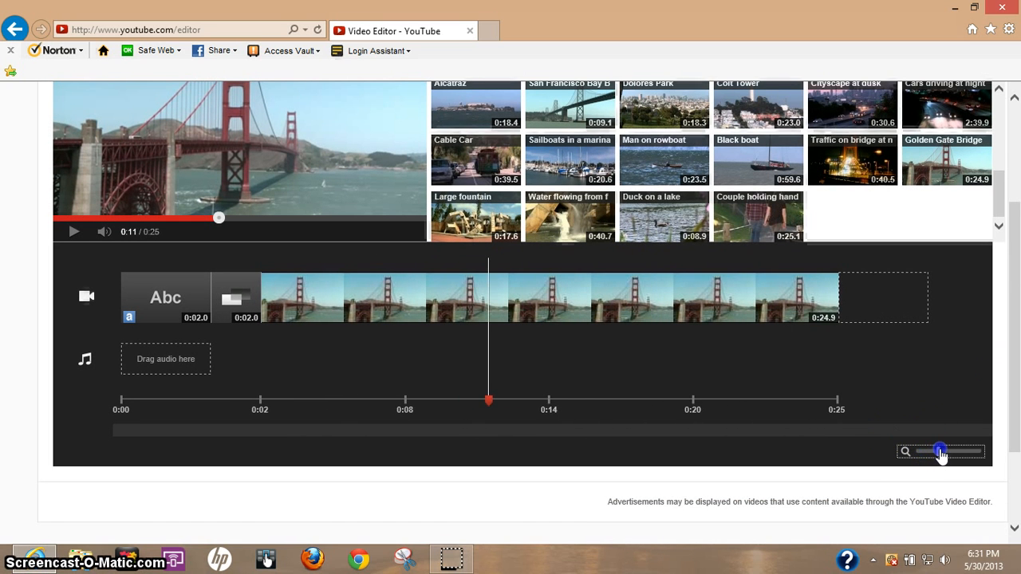
drag(940, 451, 946, 451)
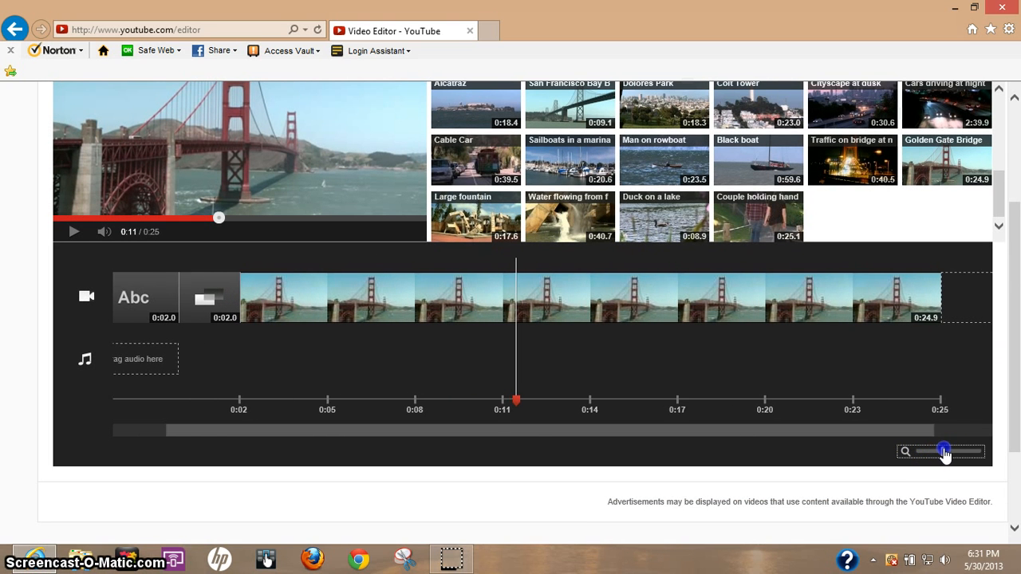
Select the Golden Gate Bridge clip to show its editing options
click(509, 294)
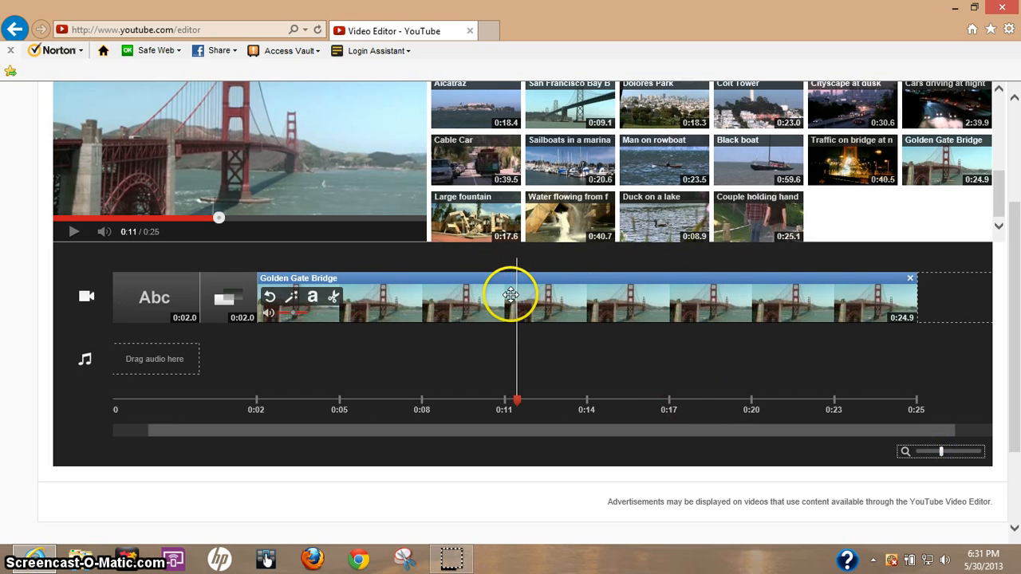
mouse_move(515, 296)
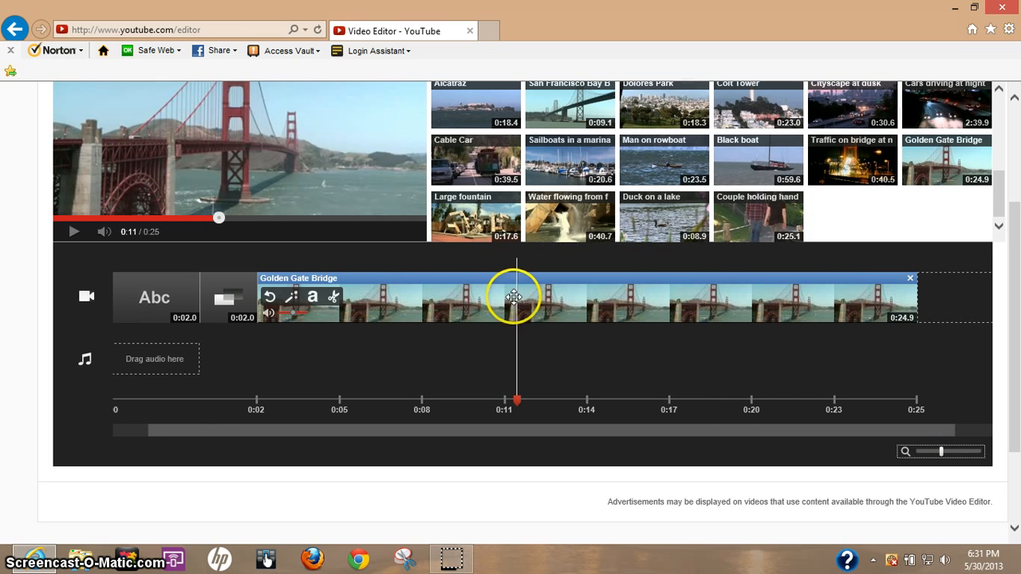
mouse_move(336, 301)
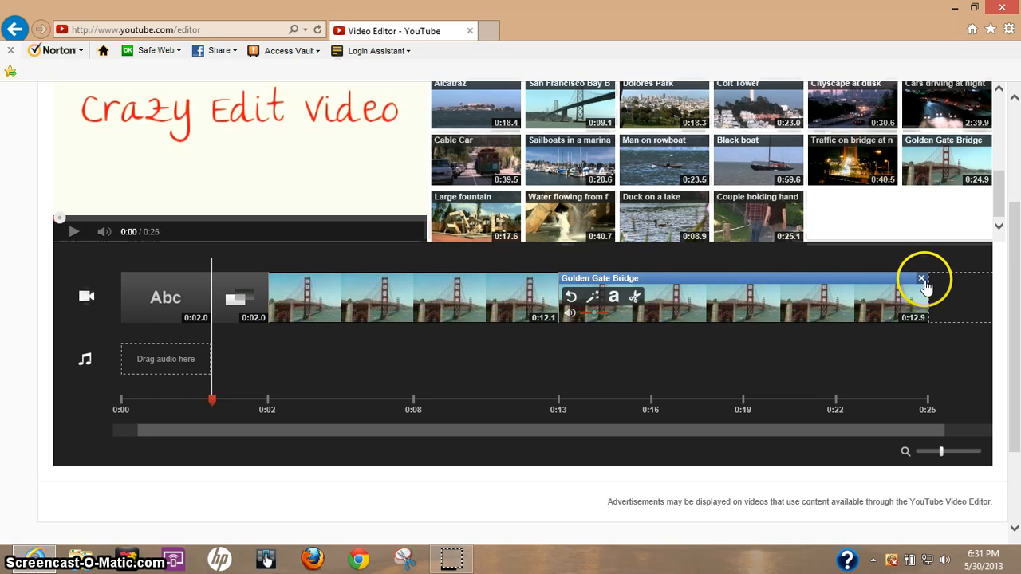
Delete the second part of the Golden Gate clip, leaving a 12-second part
click(919, 279)
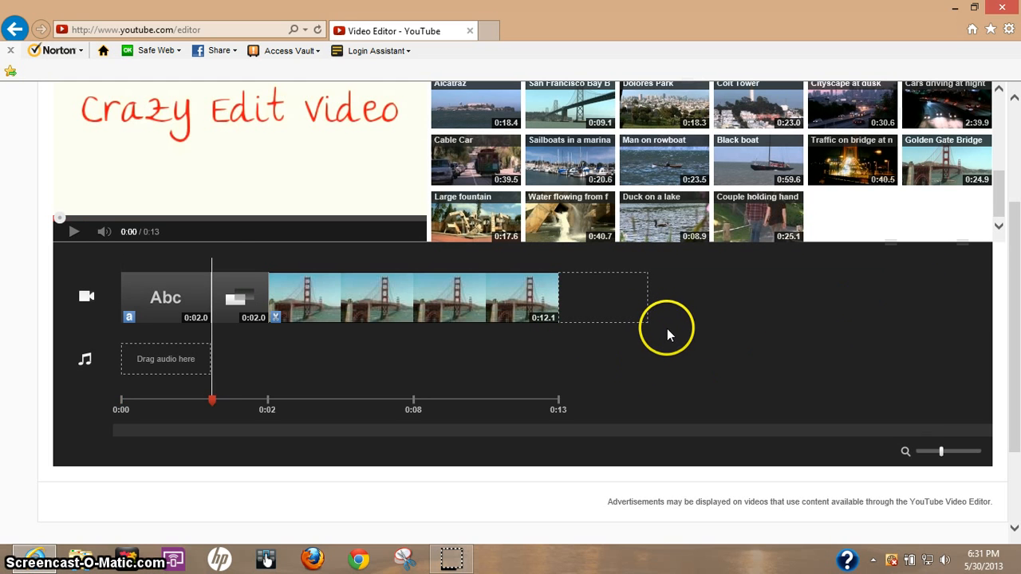
mouse_move(614, 289)
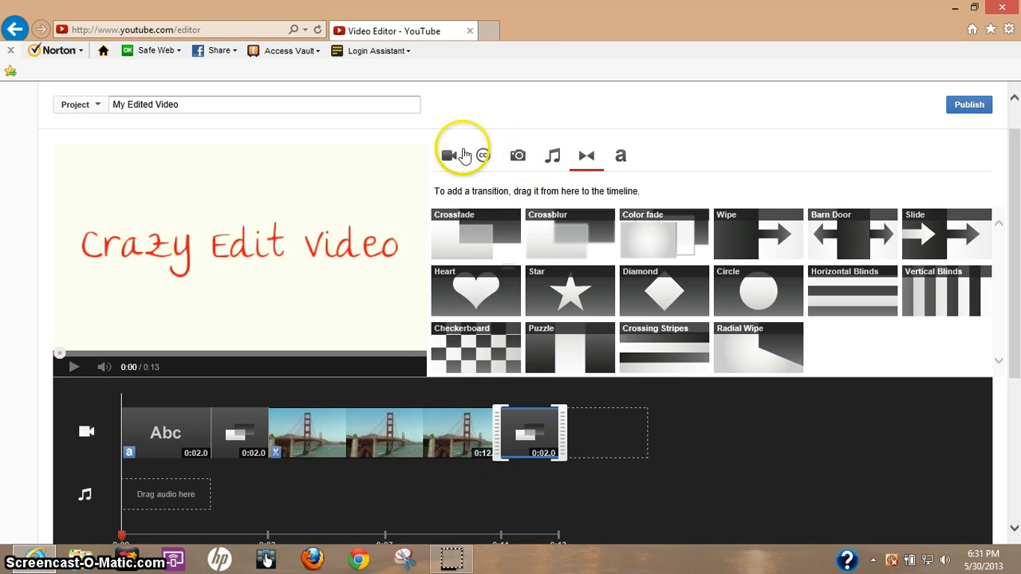
Drag 'Sailboats in a marina' from Creative Commons results onto the timeline after the crossfade
click(483, 155)
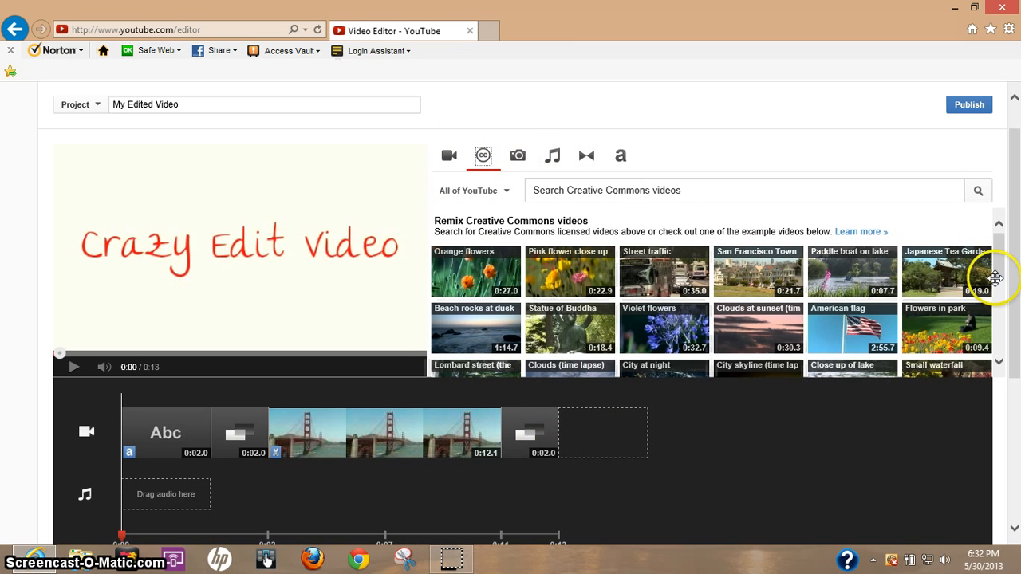
scroll(down, 3)
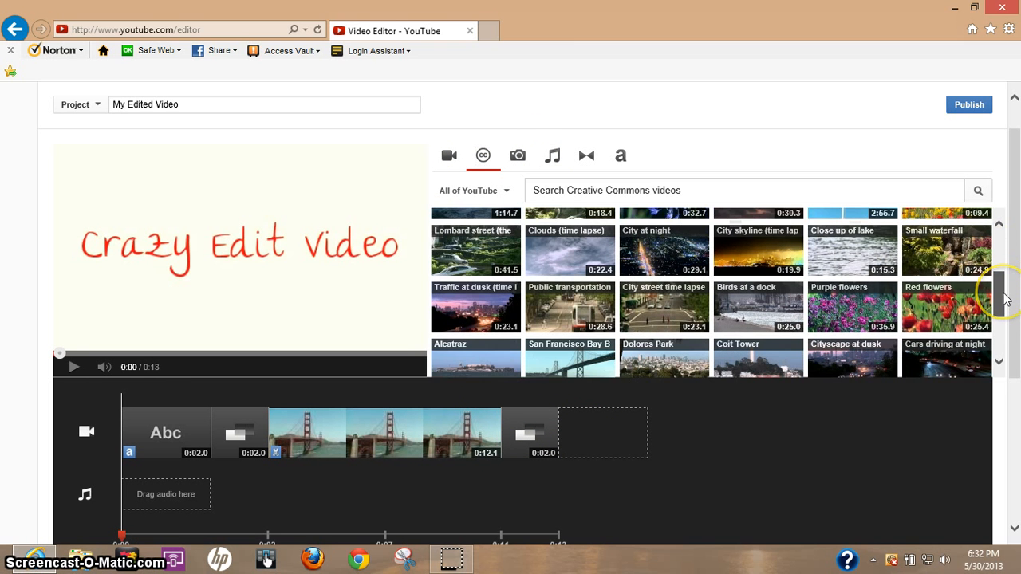
scroll(down, 3)
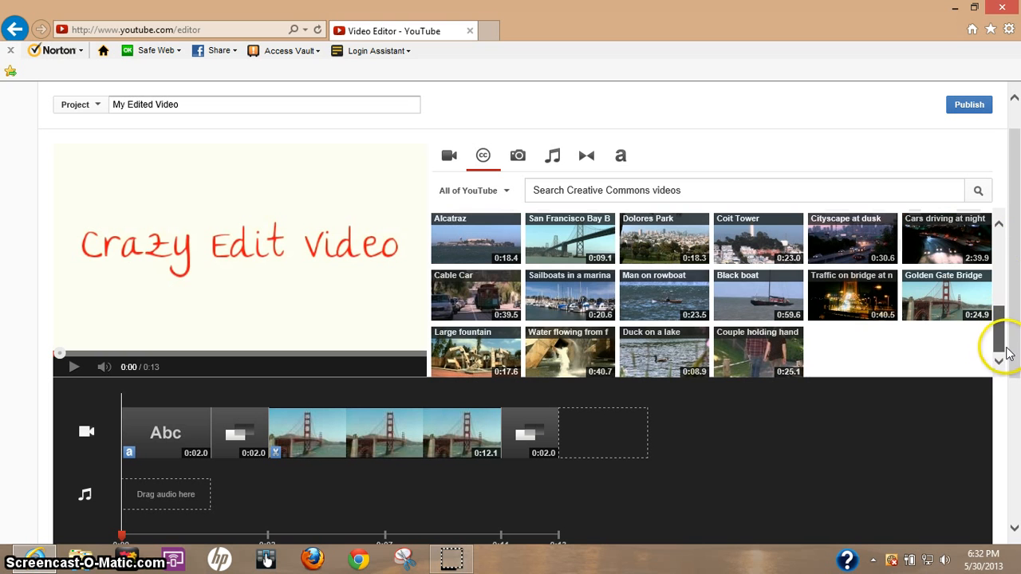
drag(569, 295, 600, 433)
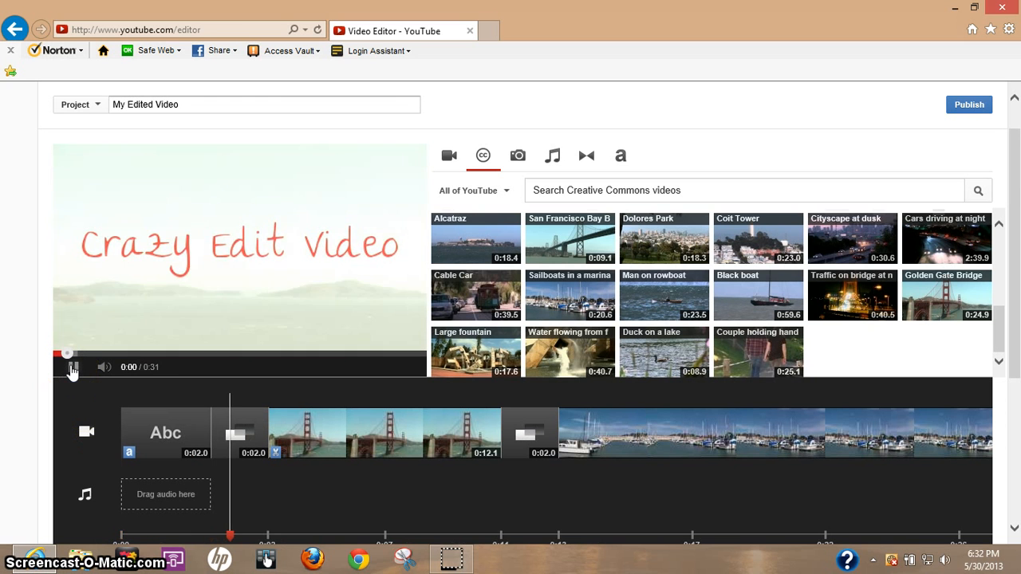
Preview the project, then drag the sailboats clip's end to shorten it to about 12.4 seconds
click(70, 368)
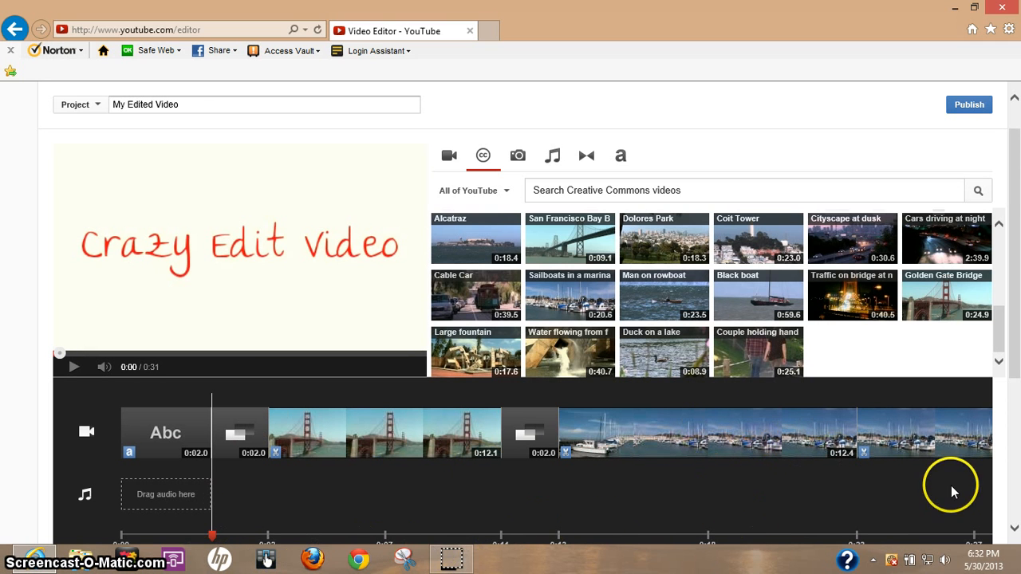
mouse_move(871, 515)
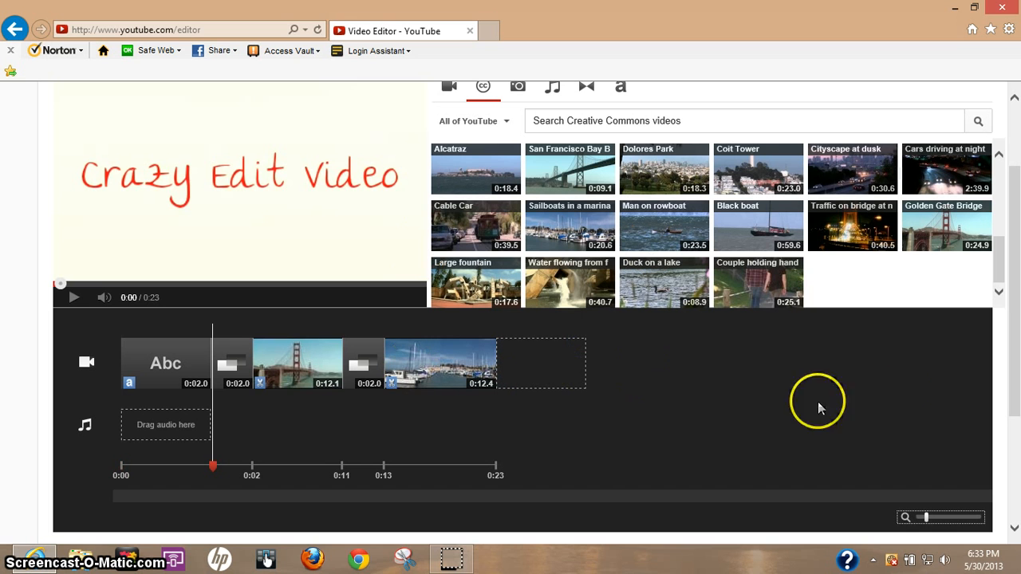
click(165, 363)
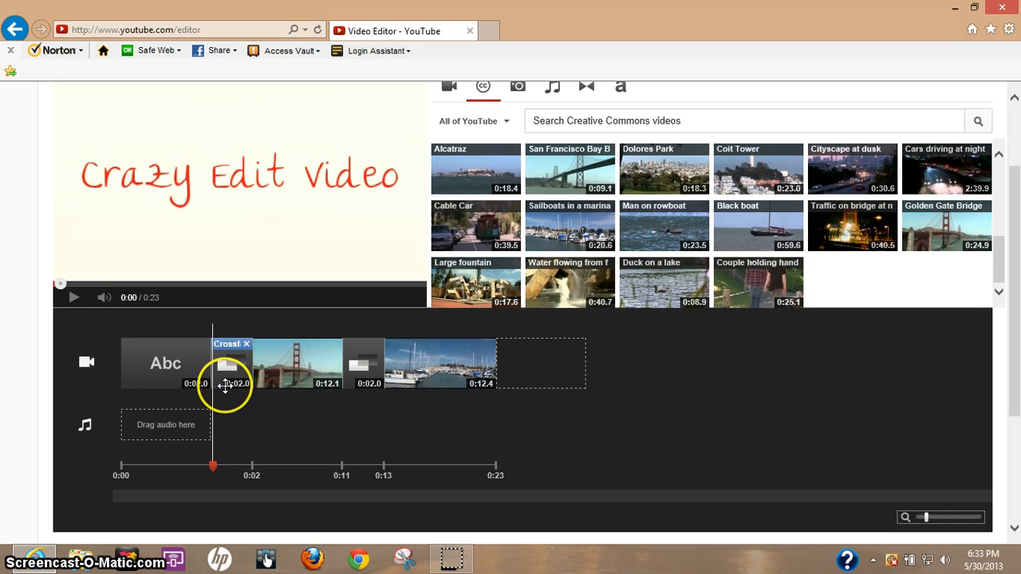
drag(231, 363, 363, 375)
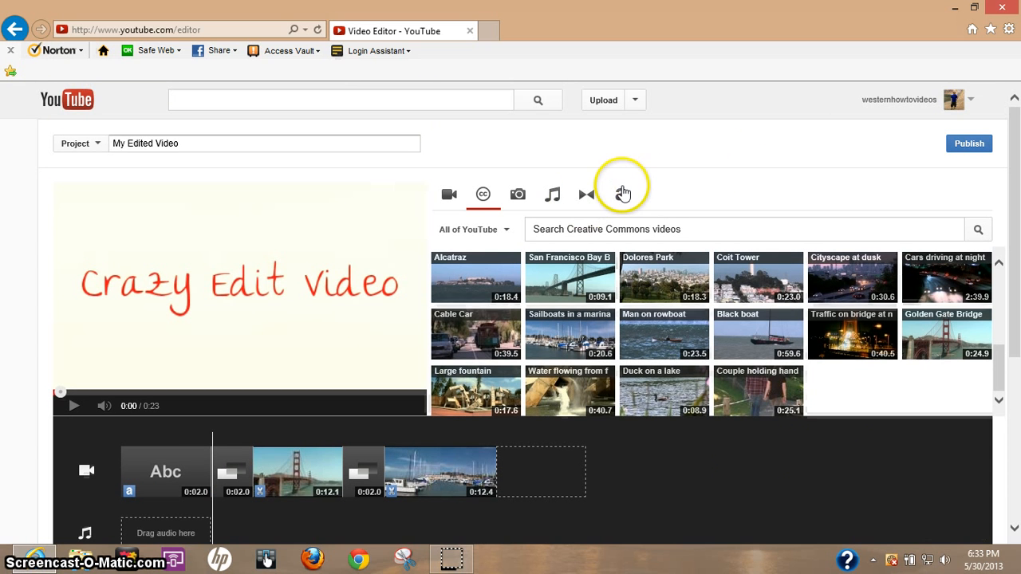
Add a Centered Title reading 'The End' at the end of the timeline
click(621, 193)
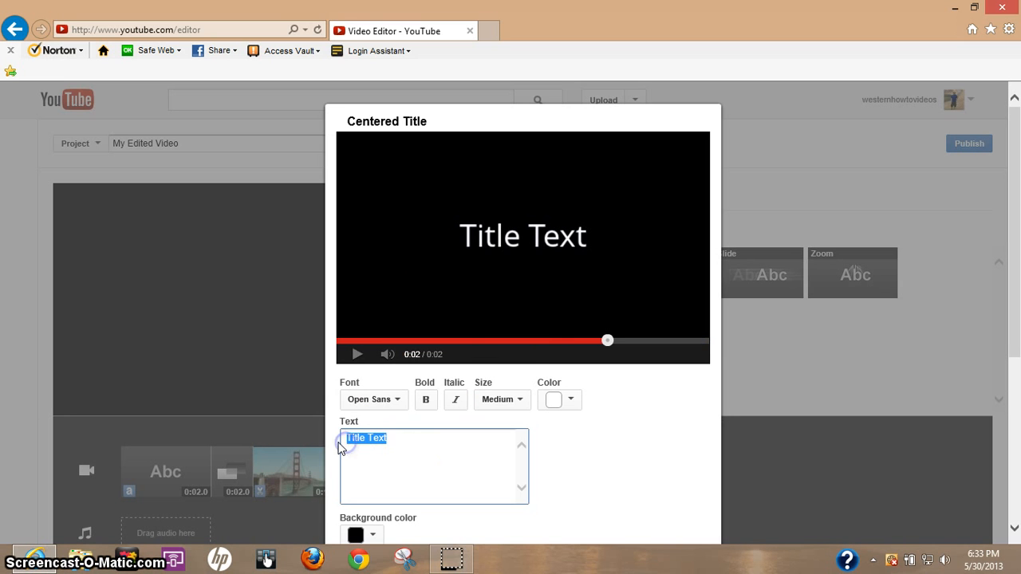
text(The End)
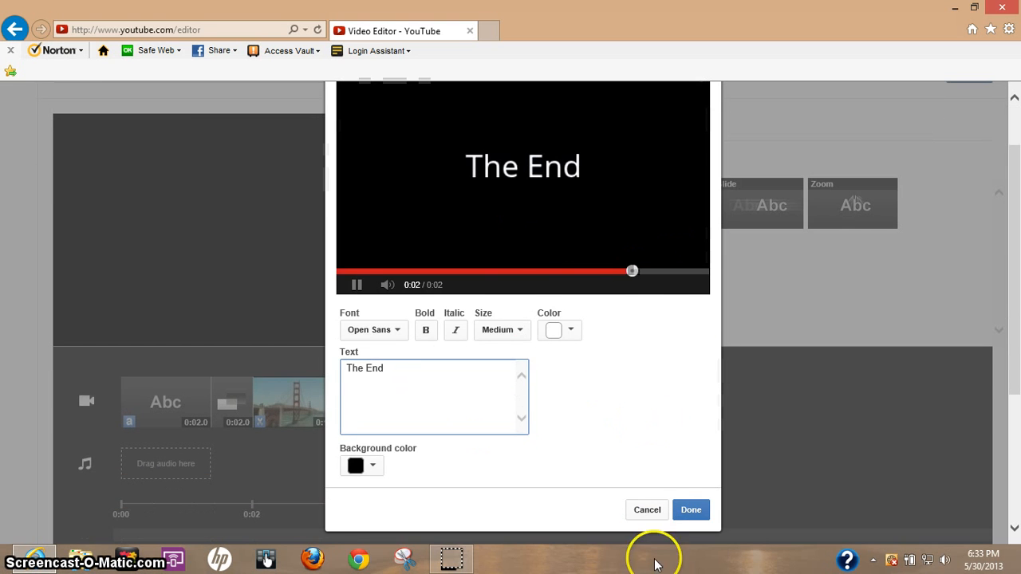
click(691, 510)
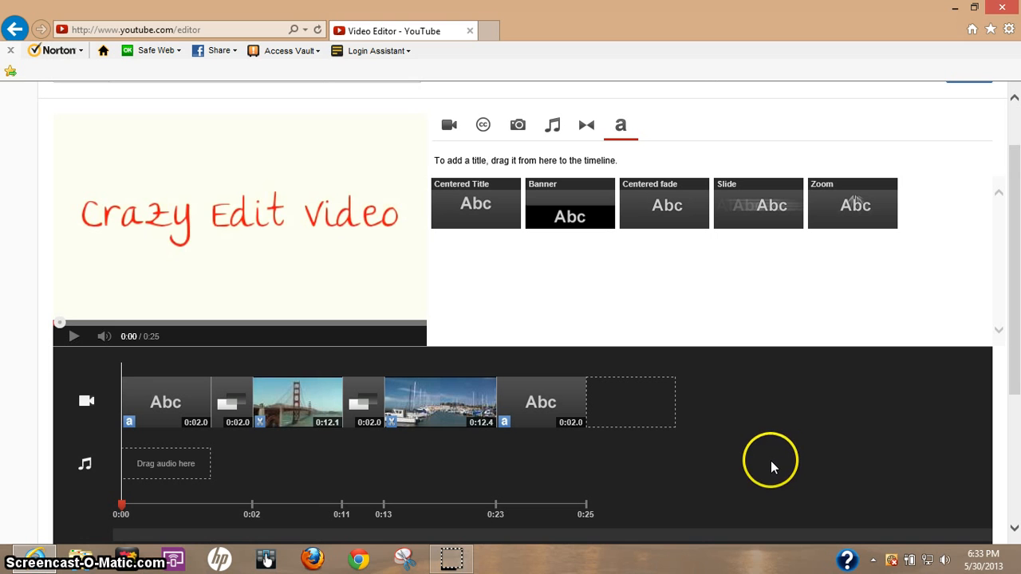
mouse_move(739, 467)
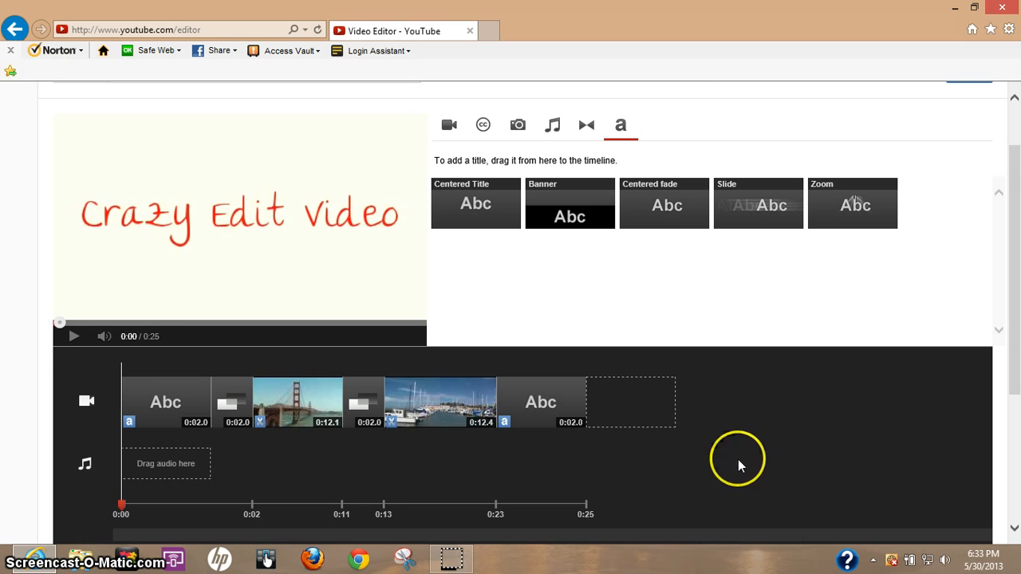
mouse_move(162, 465)
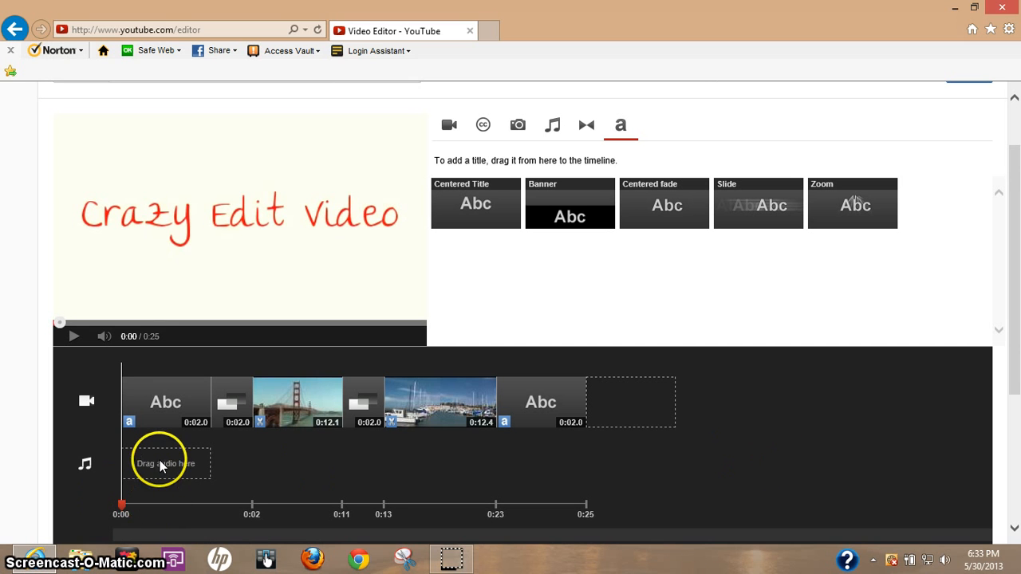
mouse_move(174, 458)
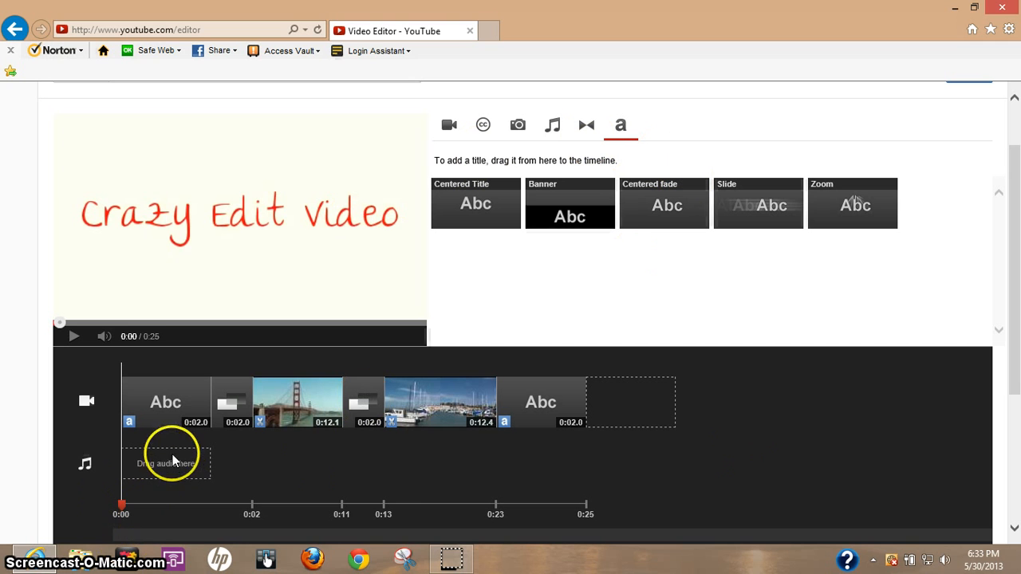
mouse_move(612, 480)
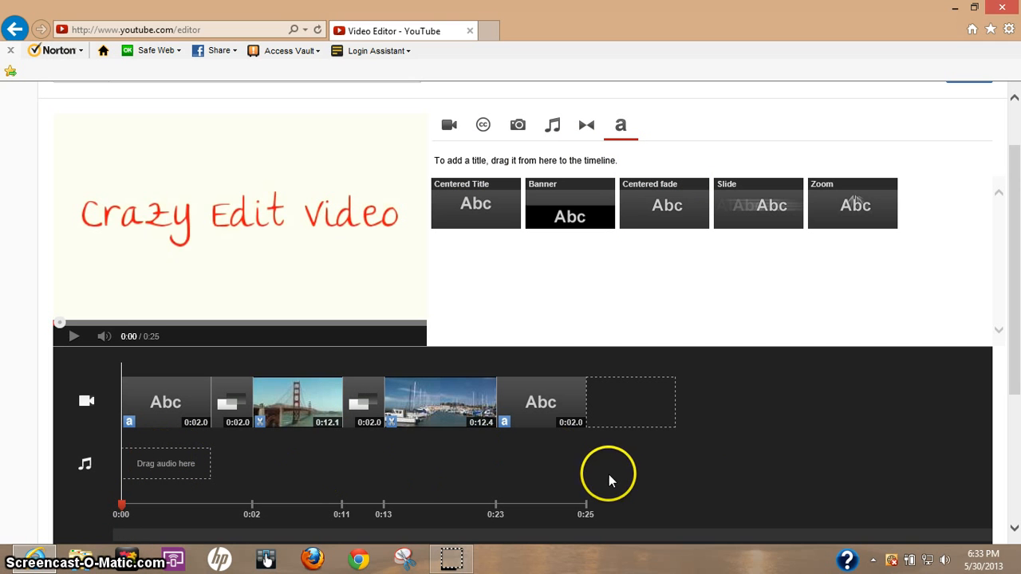
mouse_move(962, 264)
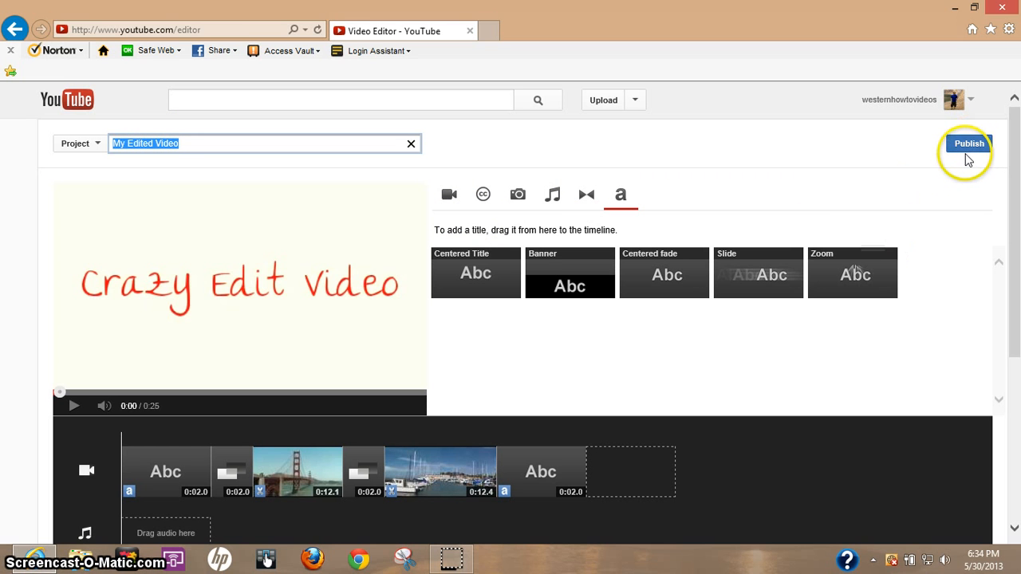
mouse_move(969, 295)
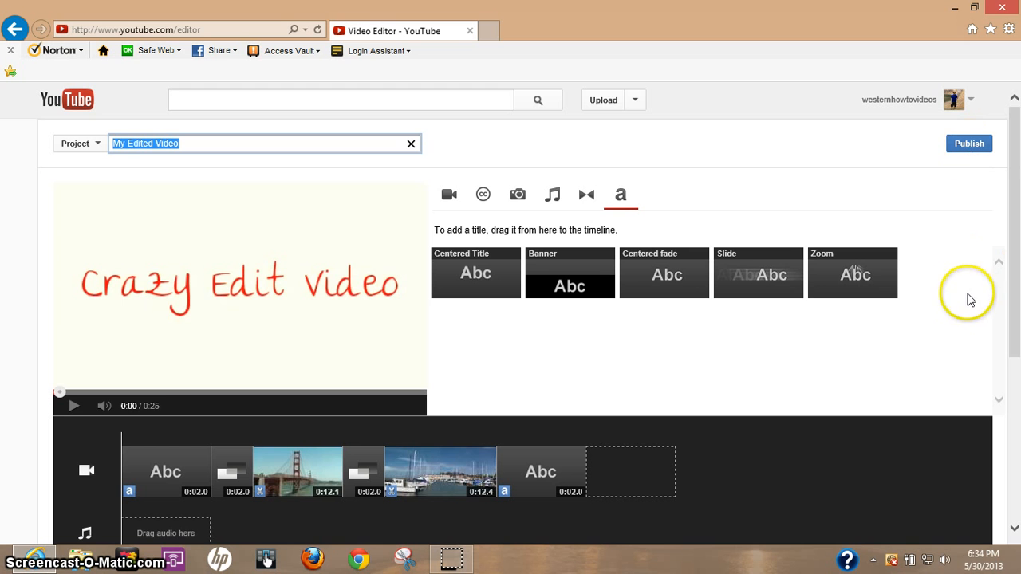
scroll(down, 3)
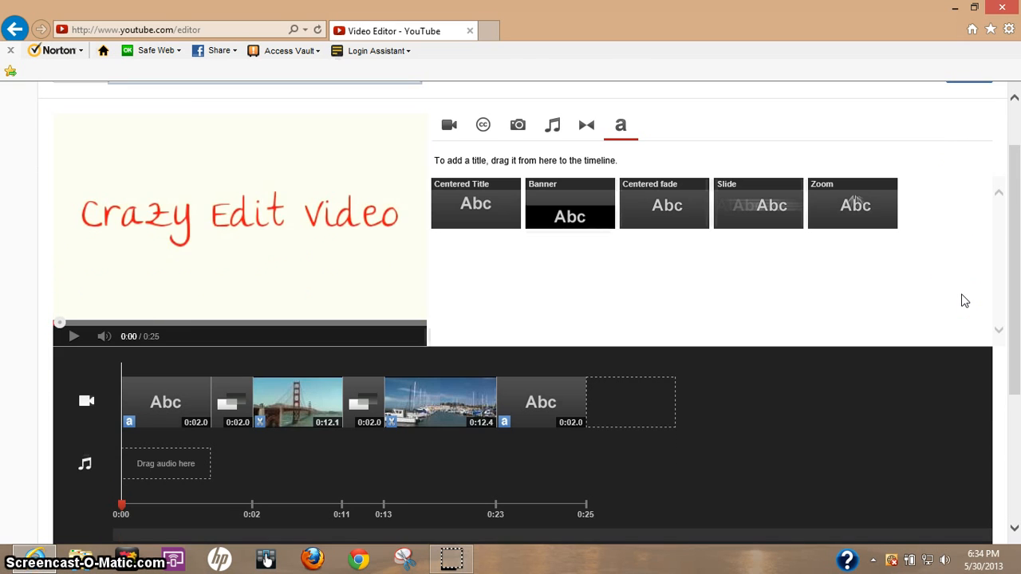
mouse_move(958, 294)
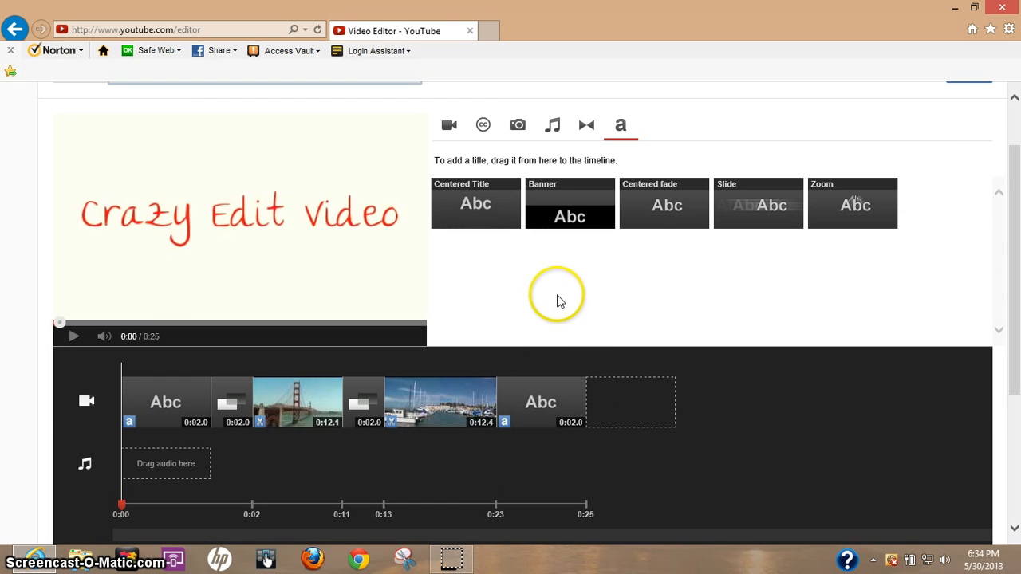
mouse_move(702, 342)
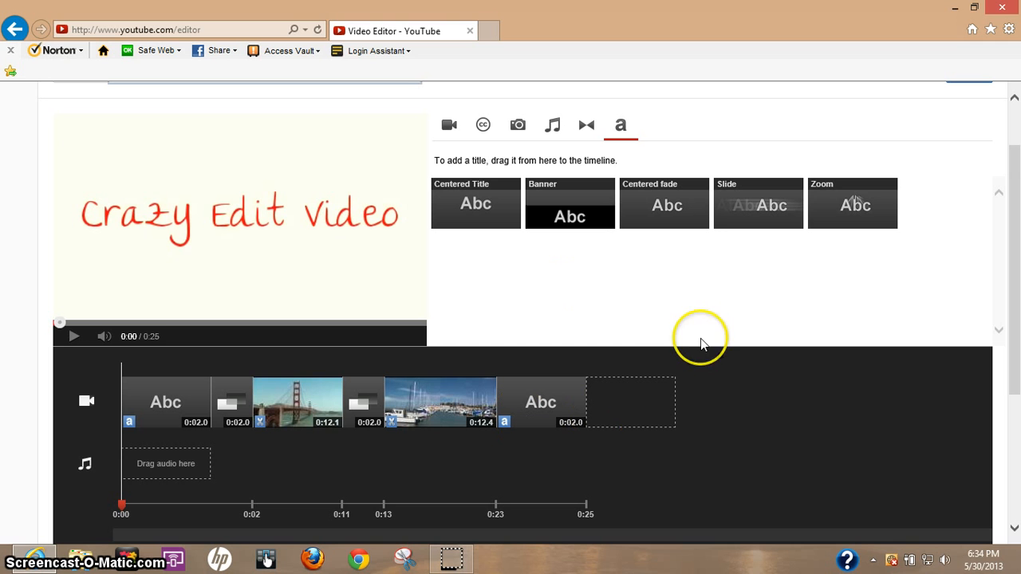
mouse_move(737, 290)
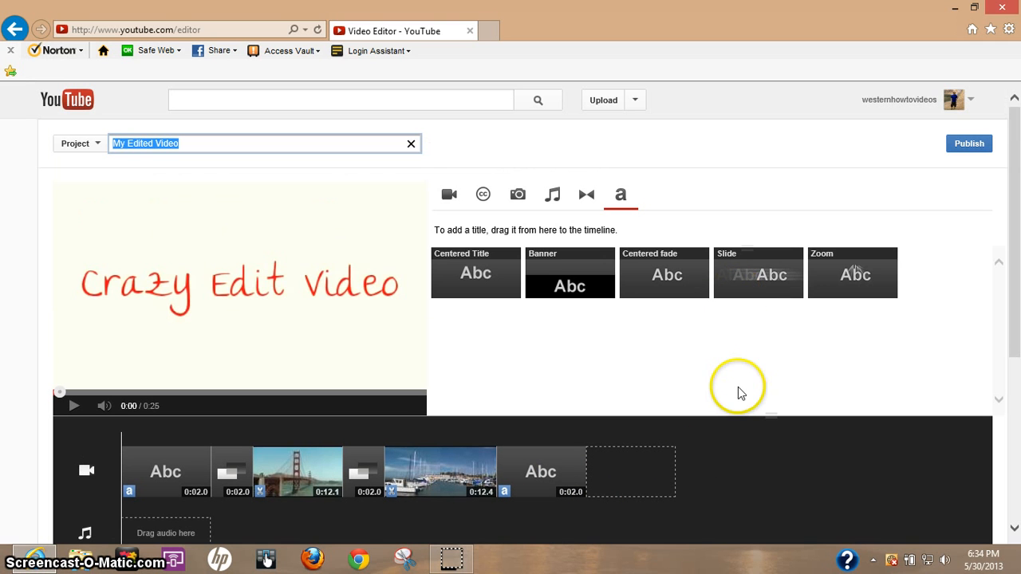
mouse_move(833, 388)
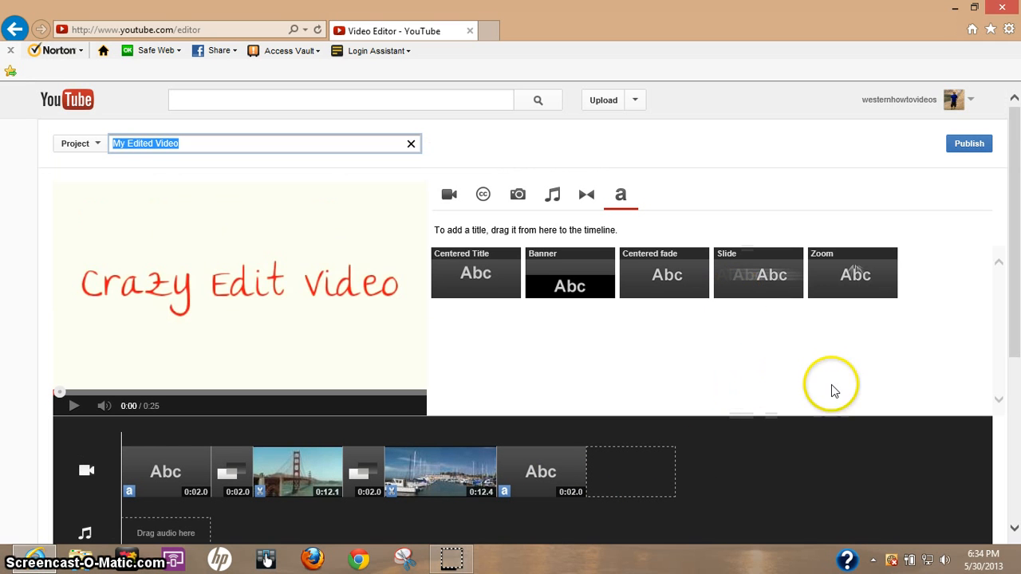
mouse_move(684, 356)
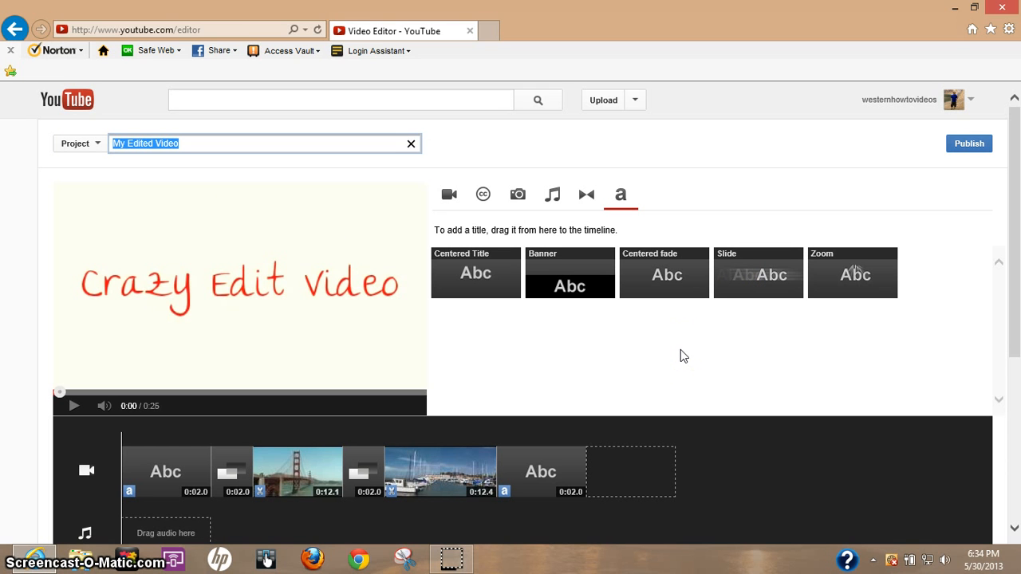
click(707, 352)
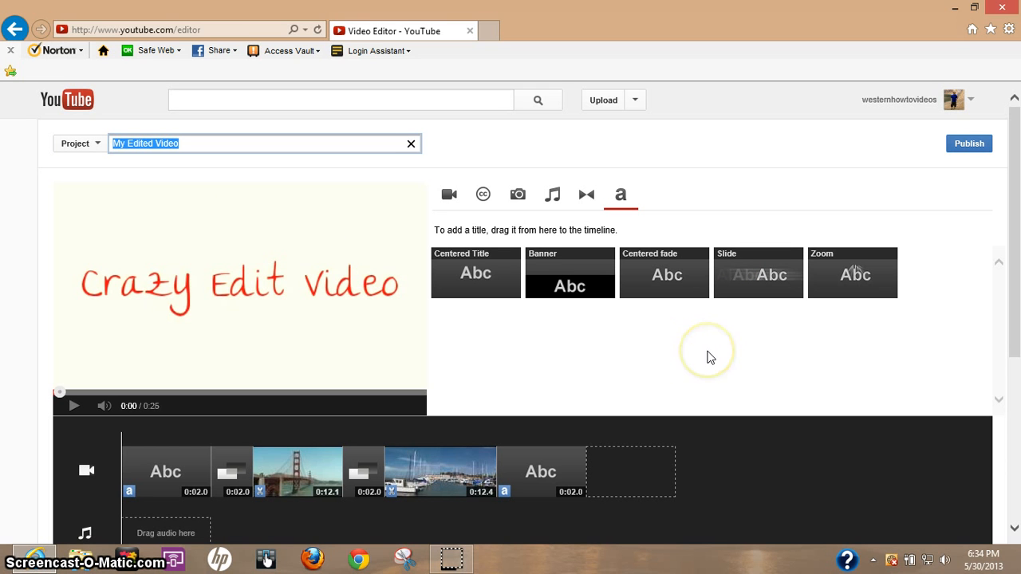